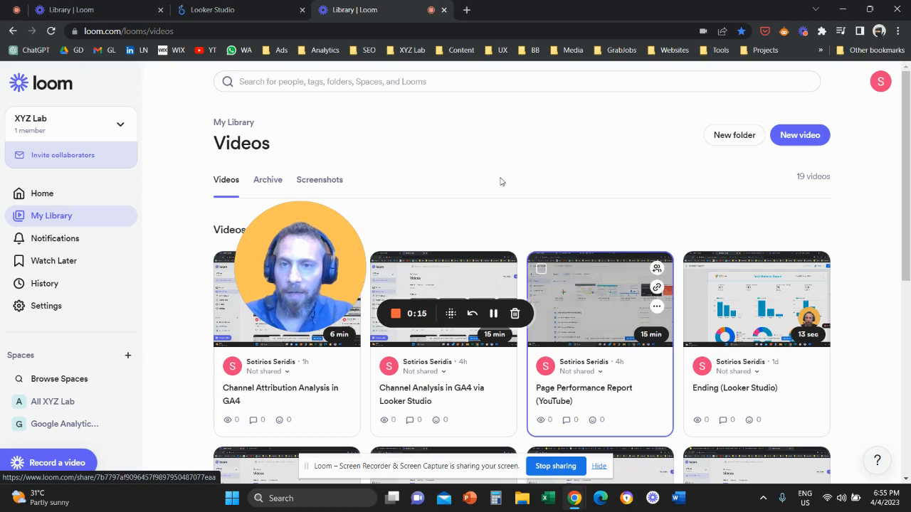
# Step: Switch from the Loom library to the untitled Looker Studio report
pyautogui.click(239, 9)
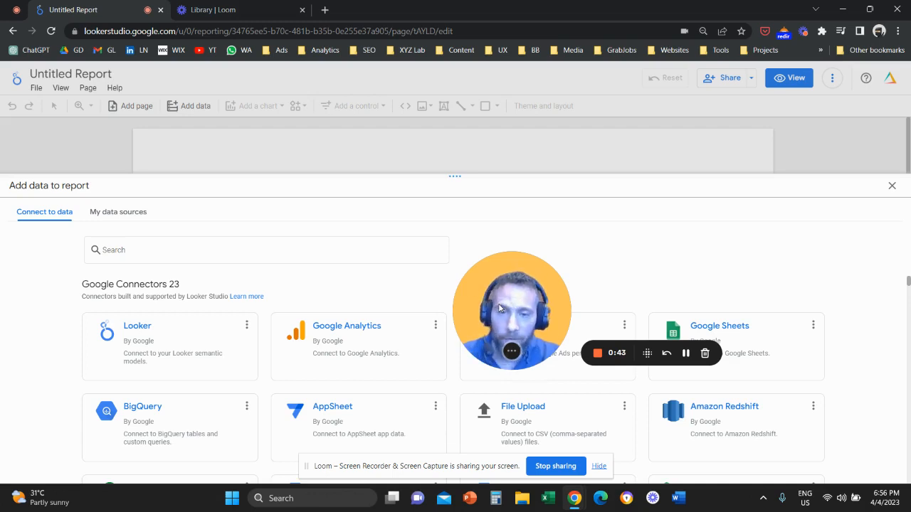
pyautogui.moveTo(375, 355)
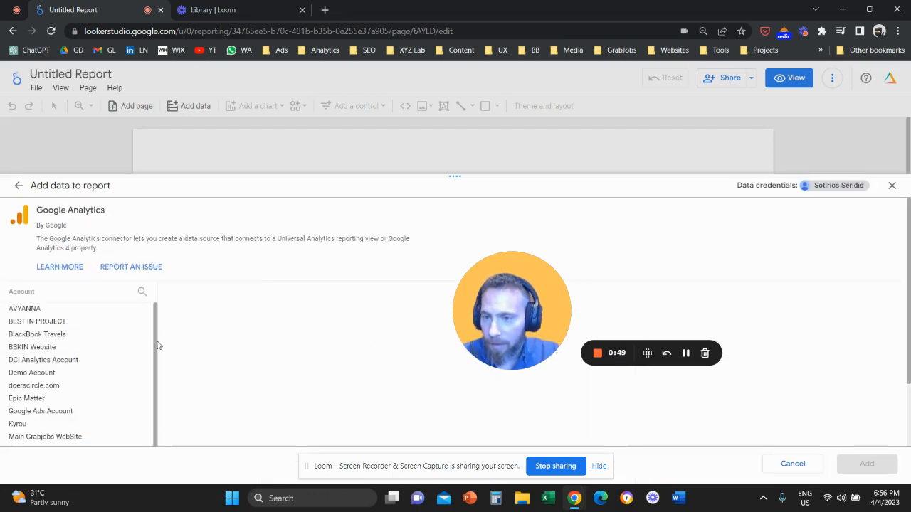
# Step: Add Google Analytics account XYZ Lab, property XYZ Lab (GA4), as the report's data source
pyautogui.scroll(-3)
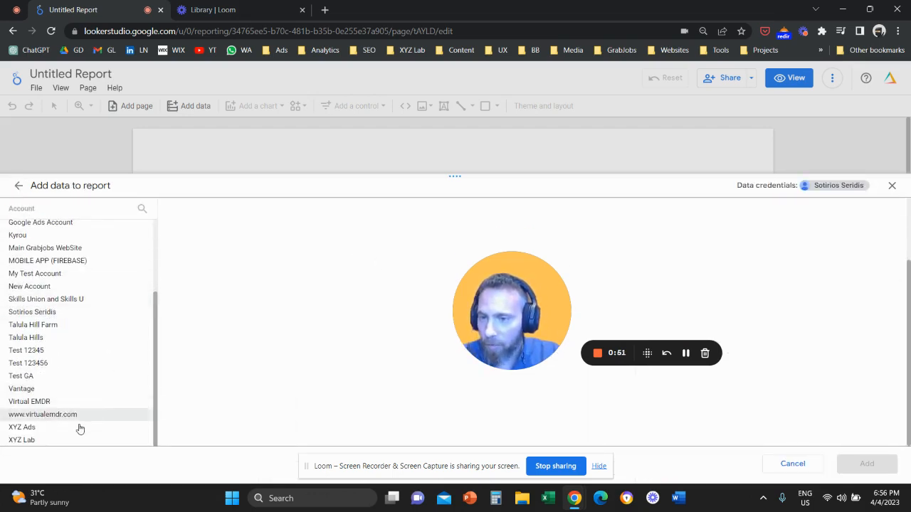
pyautogui.click(21, 440)
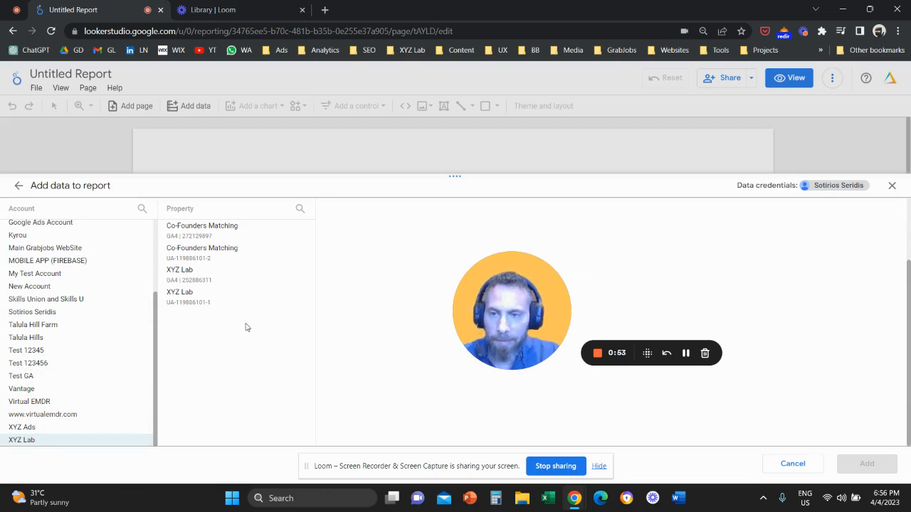
pyautogui.click(201, 274)
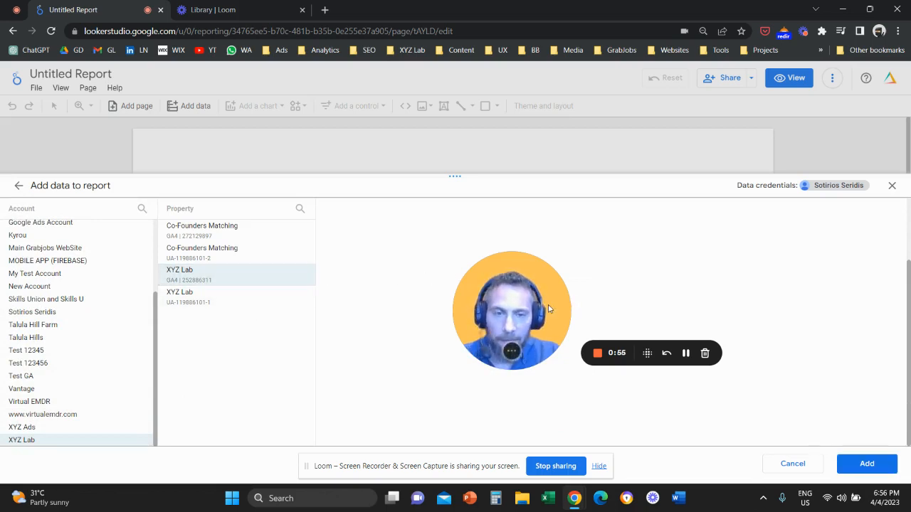
pyautogui.moveTo(511, 311); pyautogui.dragTo(760, 381)
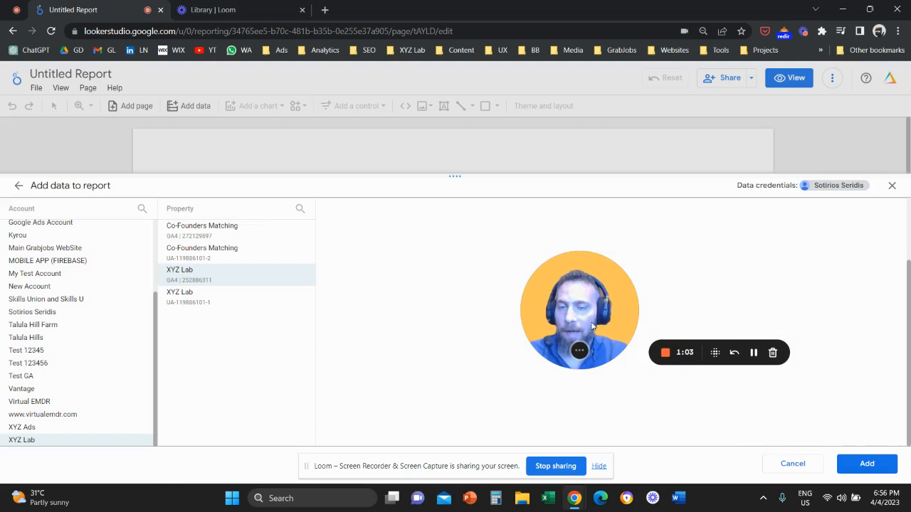
pyautogui.click(866, 464)
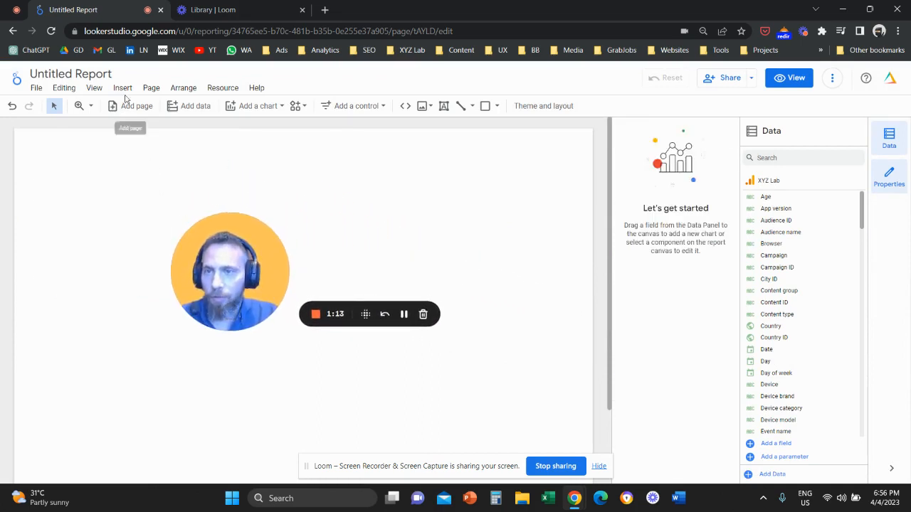
# Step: Insert a header rectangle across the top of the page and fill it dark blue
pyautogui.click(122, 88)
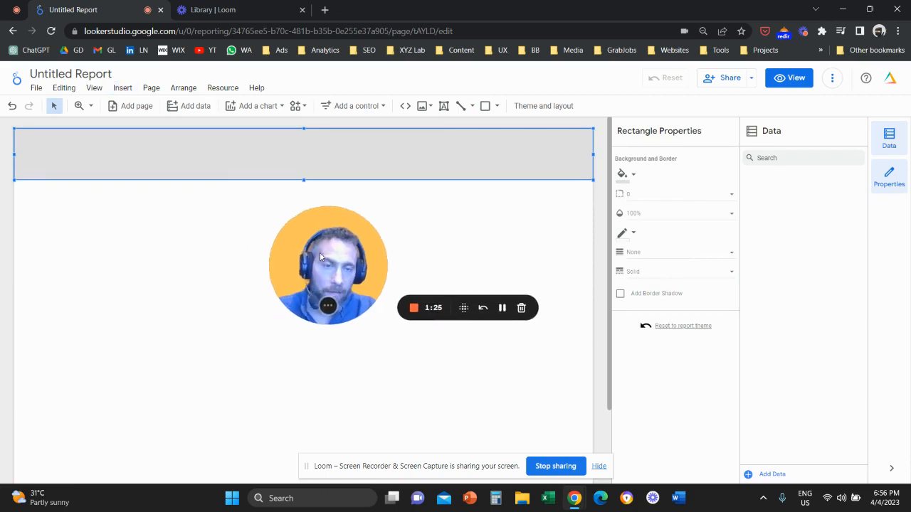
pyautogui.click(624, 175)
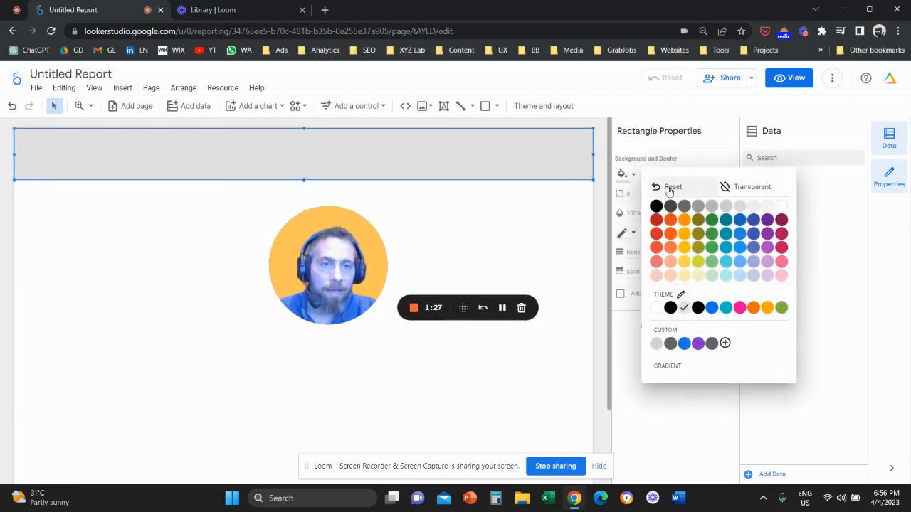
pyautogui.click(739, 220)
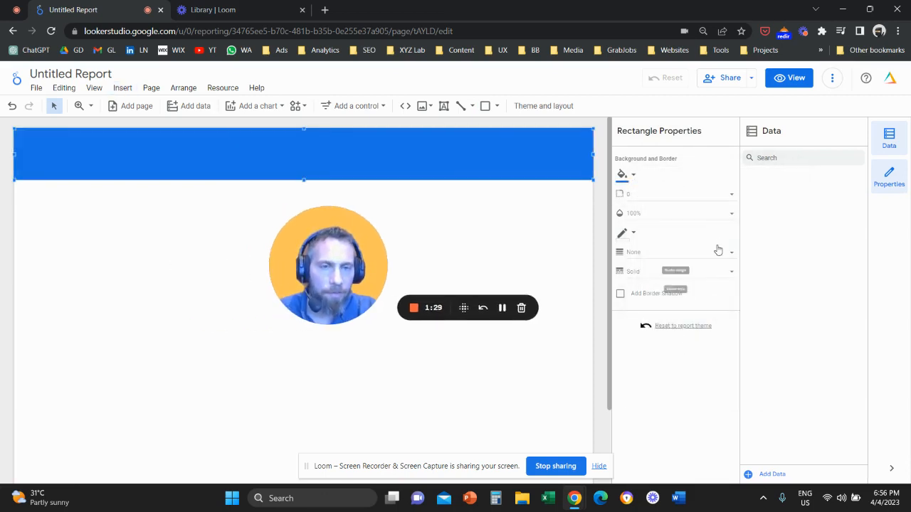
pyautogui.click(622, 175)
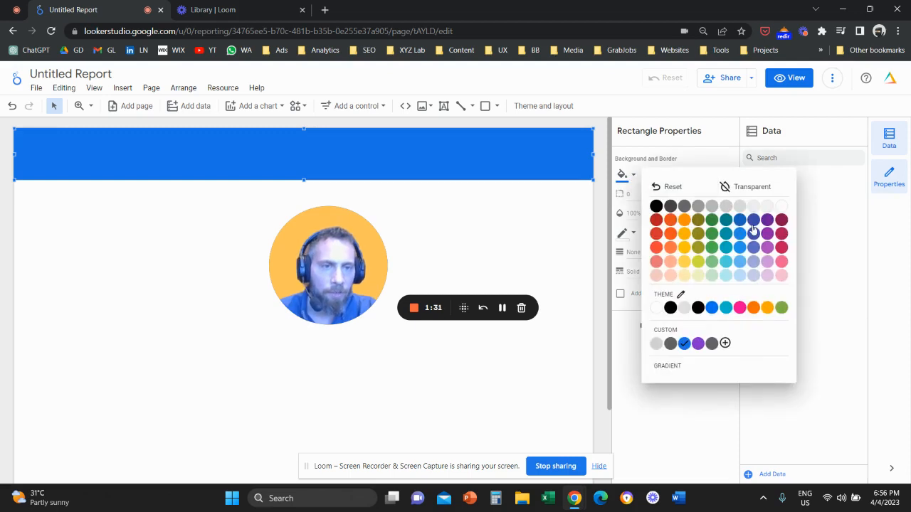
pyautogui.click(123, 88)
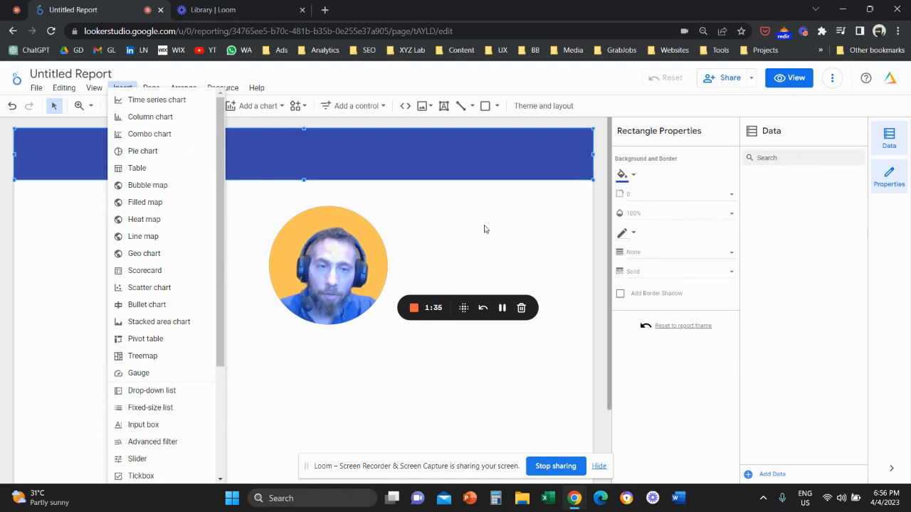
pyautogui.moveTo(147, 305)
pyautogui.write('Location Analysis Test Report')
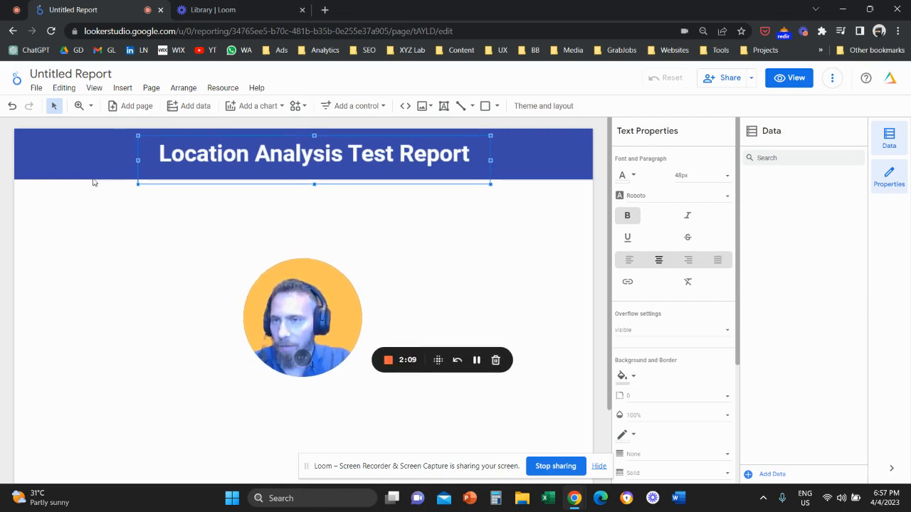
# Step: Insert a scorecard and line up copies of it in a row under the header
pyautogui.click(123, 88)
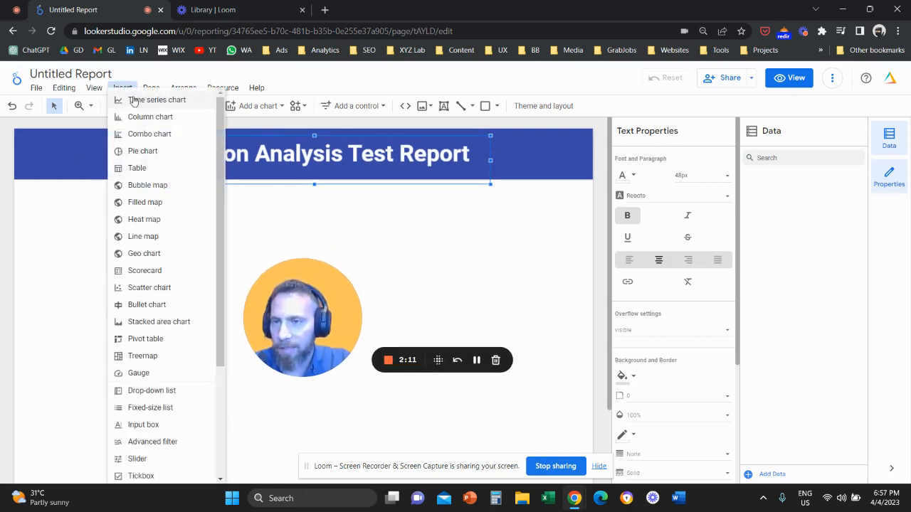
pyautogui.moveTo(145, 270)
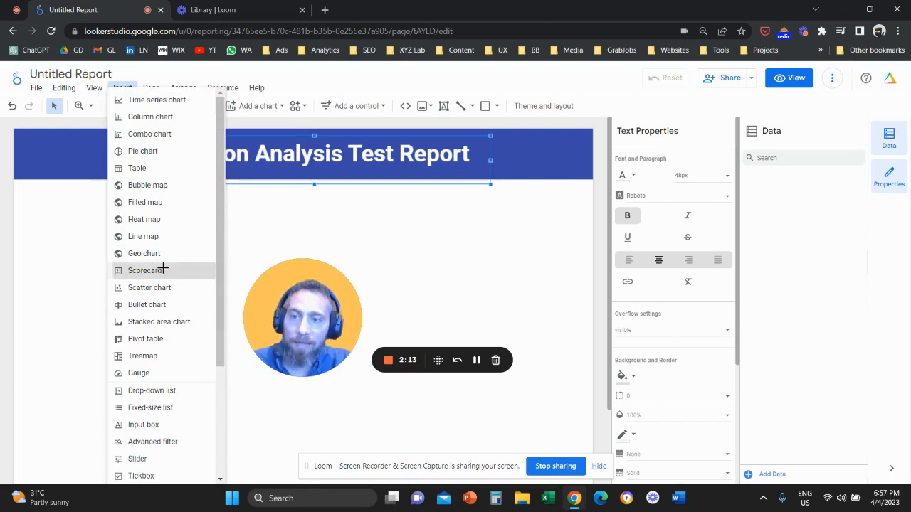
pyautogui.click(146, 269)
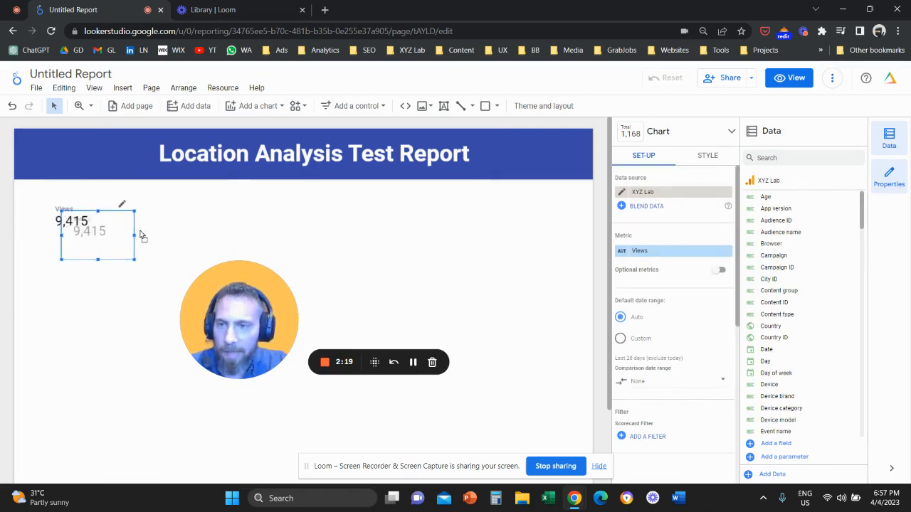
pyautogui.moveTo(96, 235); pyautogui.dragTo(156, 225)
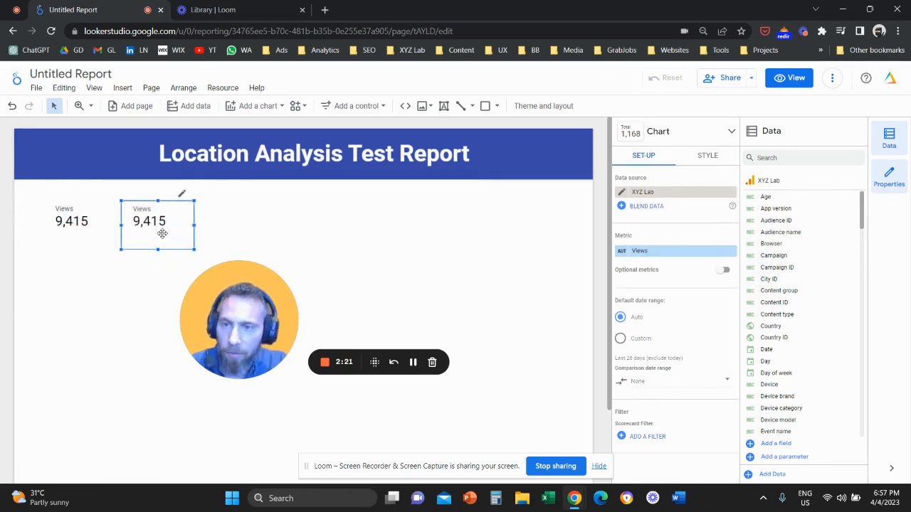
pyautogui.moveTo(157, 224); pyautogui.dragTo(235, 224)
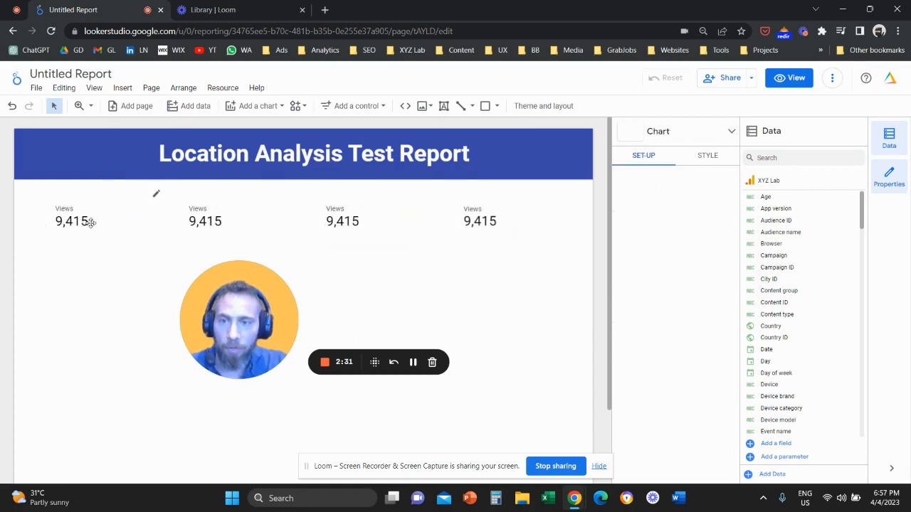
# Step: Set the first, third and fourth scorecard metrics to Sessions, Event count and Conversions
pyautogui.click(74, 221)
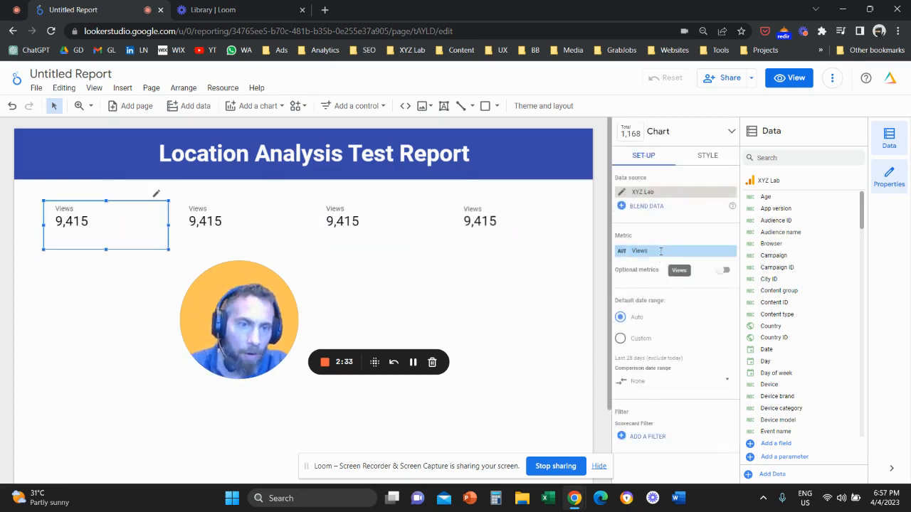
pyautogui.write('sessions')
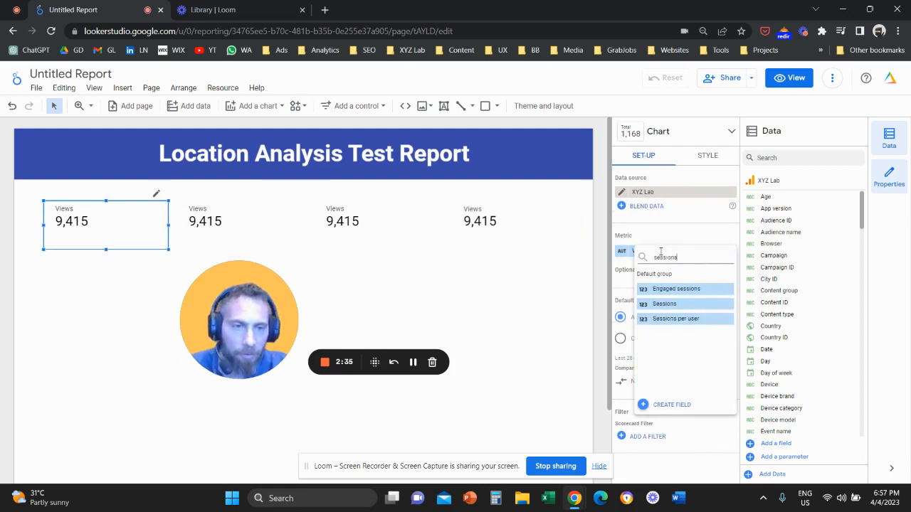
pyautogui.click(664, 304)
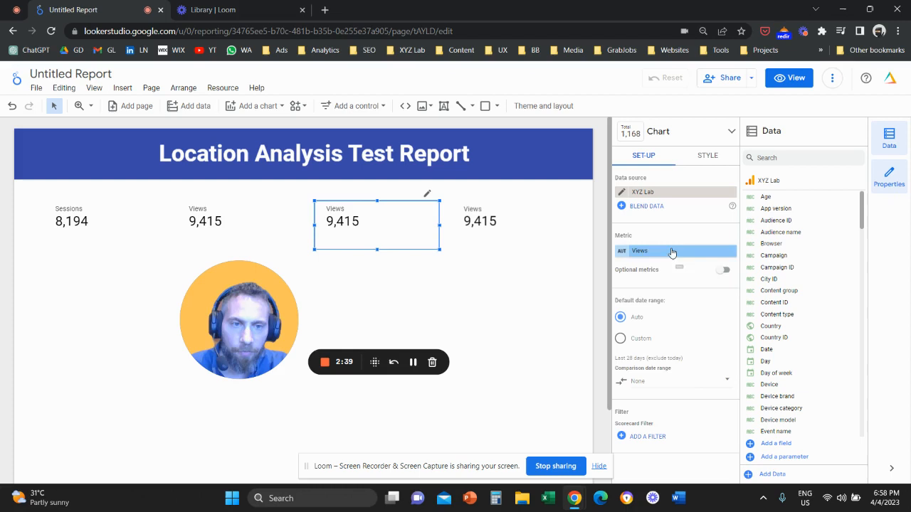
pyautogui.write('event')
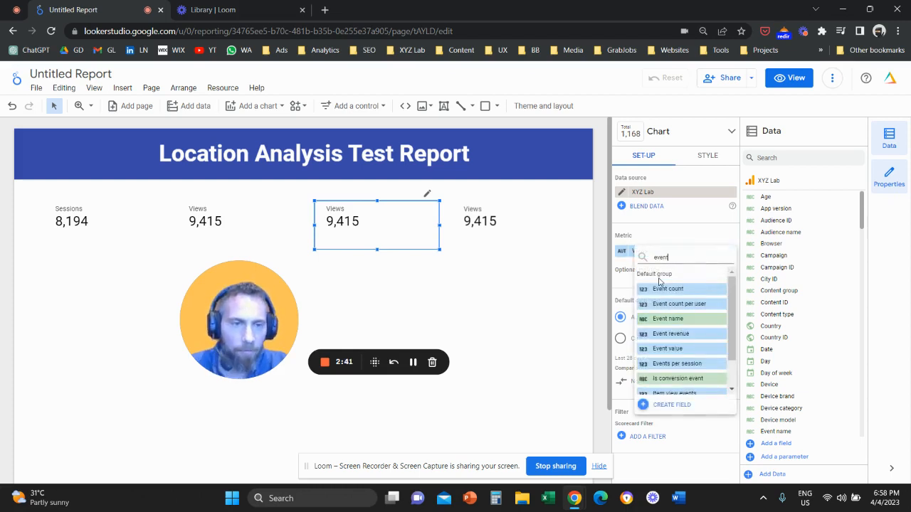
pyautogui.click(668, 288)
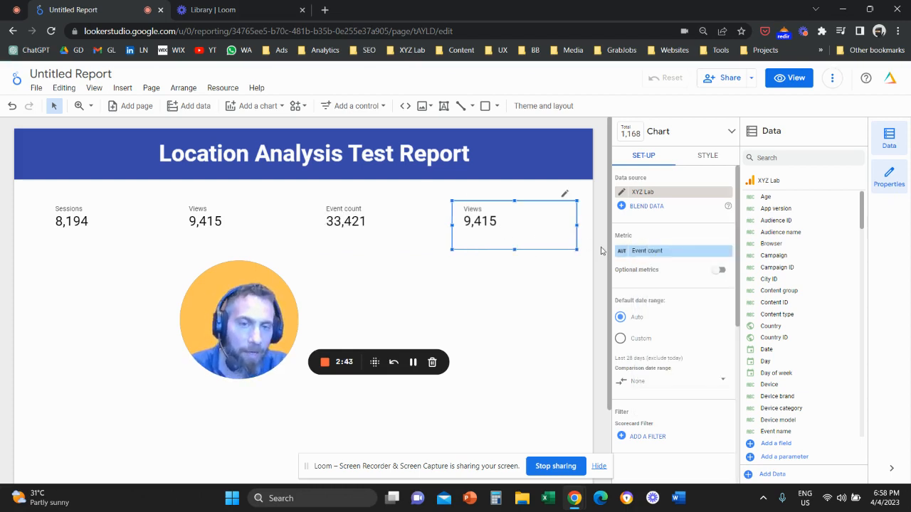
pyautogui.click(672, 251)
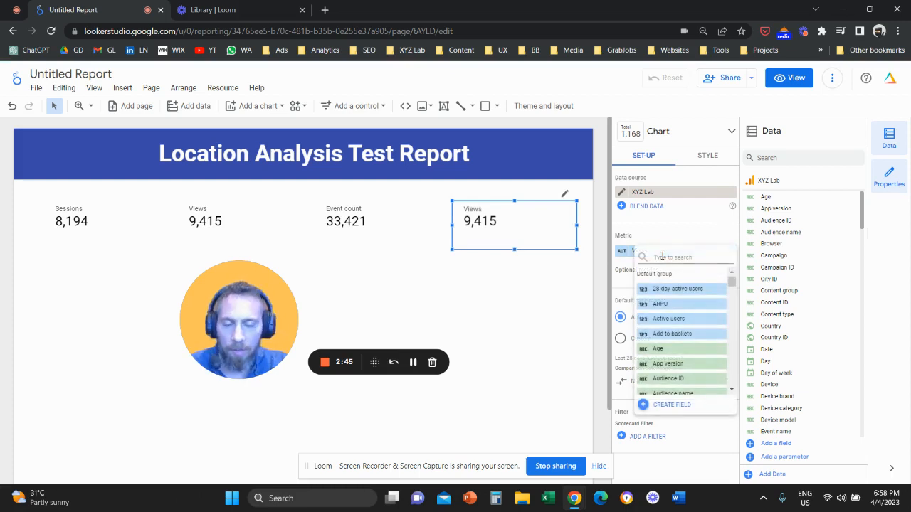
pyautogui.write('conver')
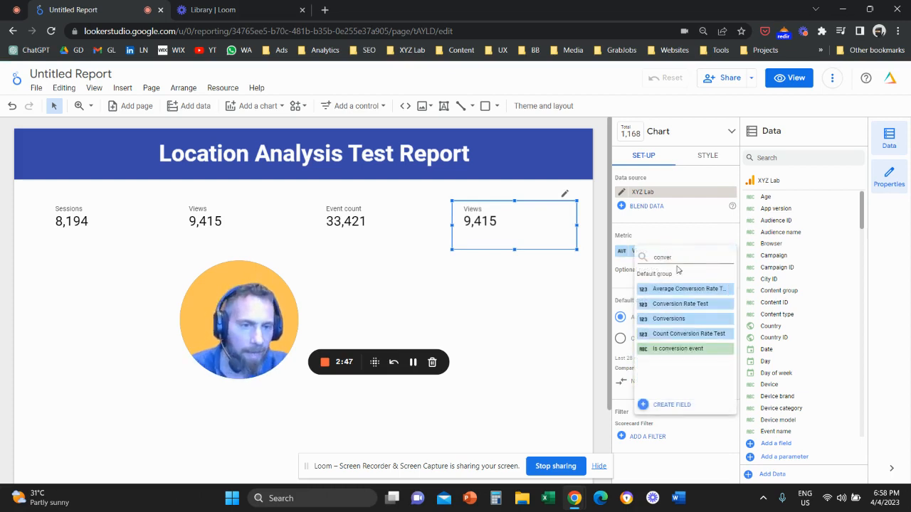
pyautogui.click(667, 318)
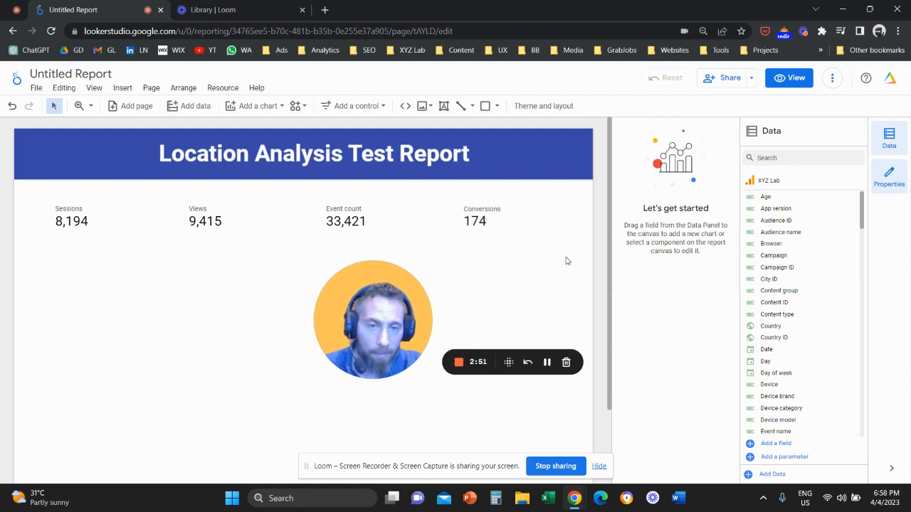
# Step: Select the four scorecards and align them in one row beneath the title
pyautogui.click(482, 217)
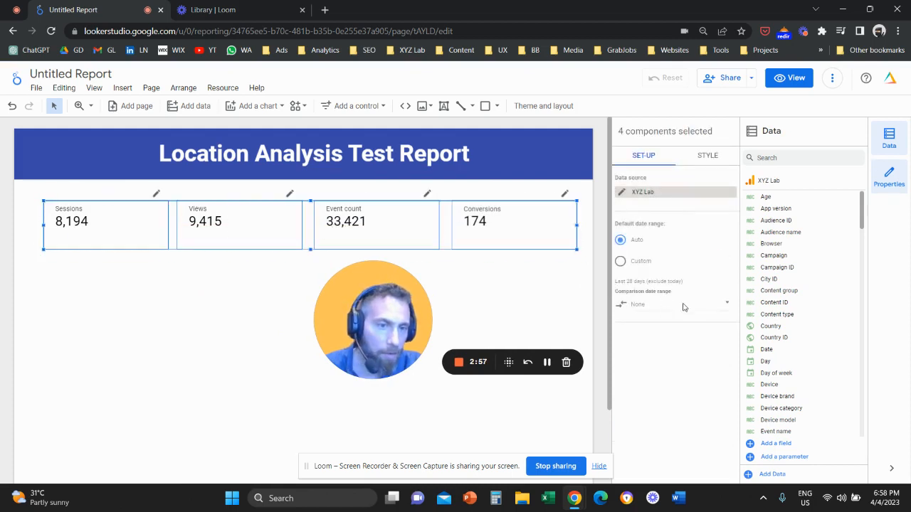
pyautogui.click(637, 305)
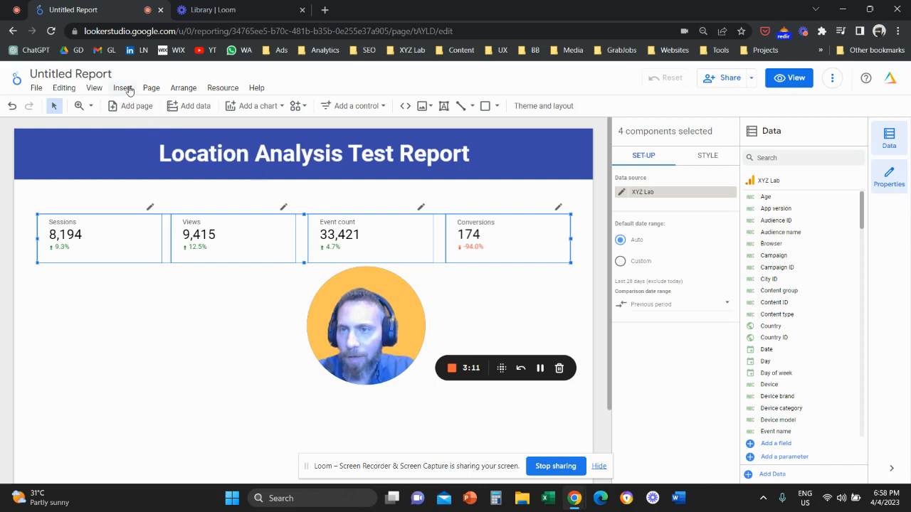
# Step: Add a date range control set to This year to date (1 Jan–3 Apr 2023)
pyautogui.click(123, 88)
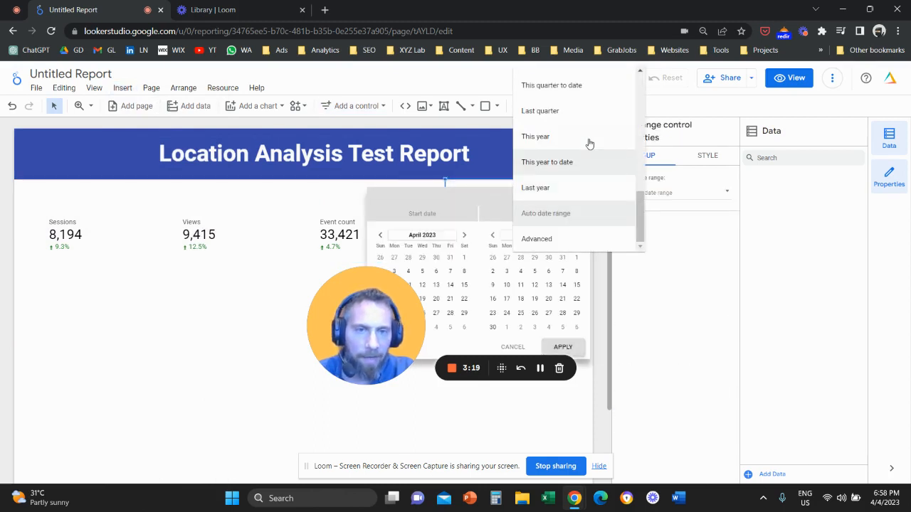
pyautogui.moveTo(571, 188)
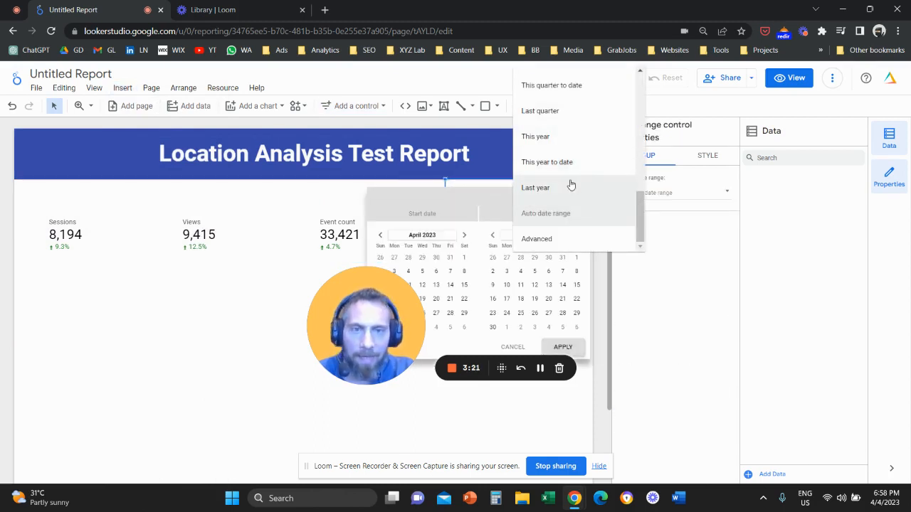
pyautogui.click(547, 161)
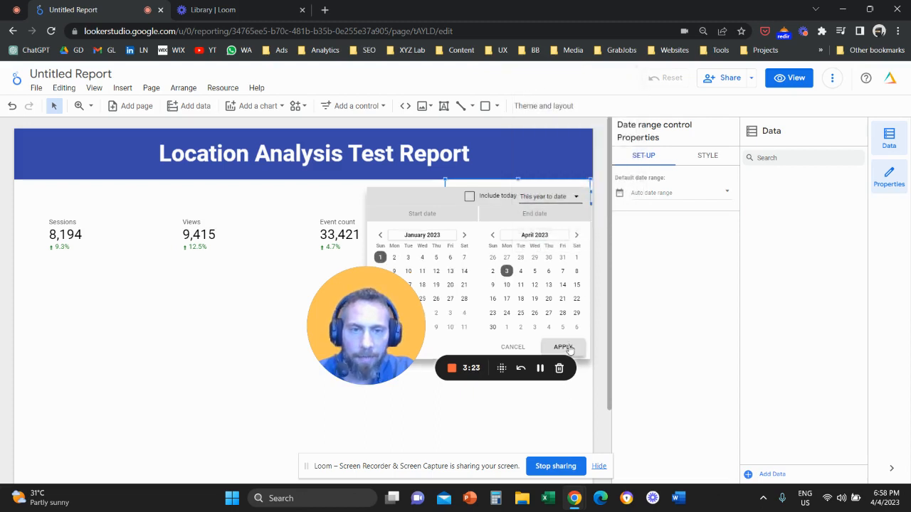
pyautogui.click(562, 347)
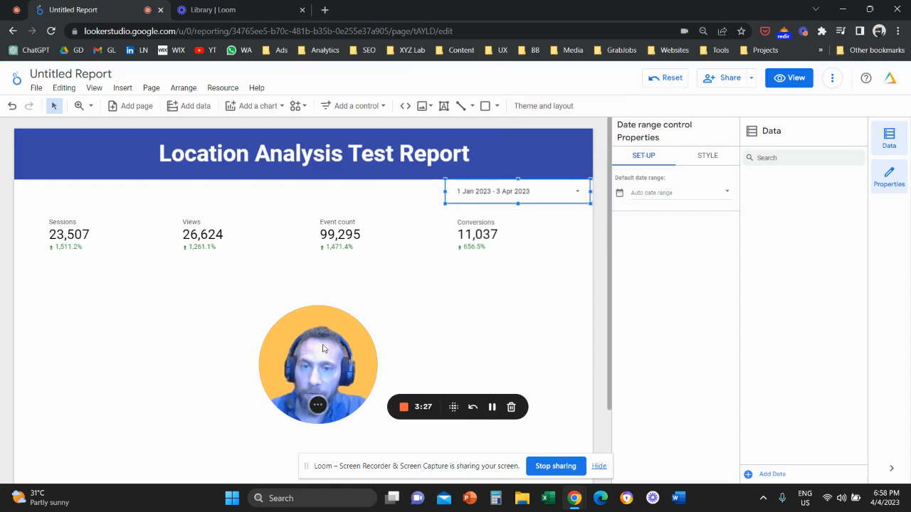
pyautogui.click(313, 153)
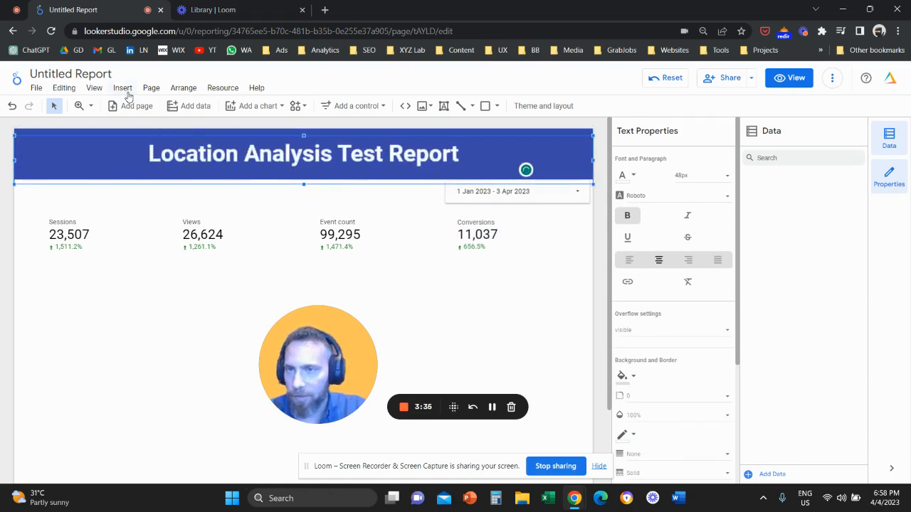
# Step: Insert a table with Country as dimension and Event count added as a metric
pyautogui.click(123, 87)
pyautogui.write('coun')
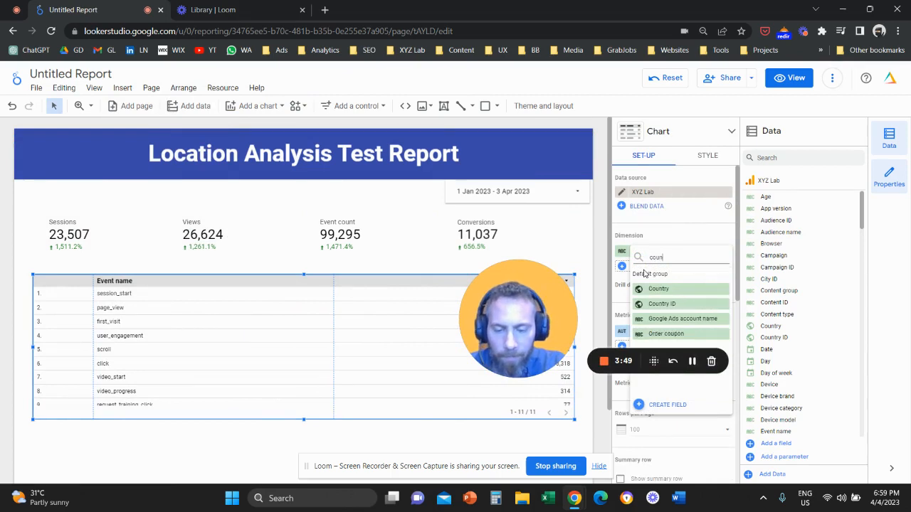
pyautogui.click(659, 289)
pyautogui.write('event')
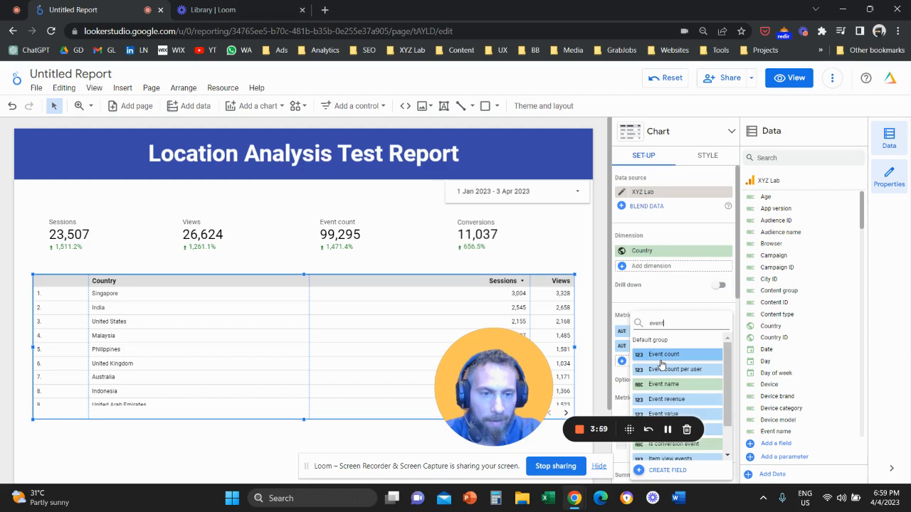
pyautogui.click(663, 355)
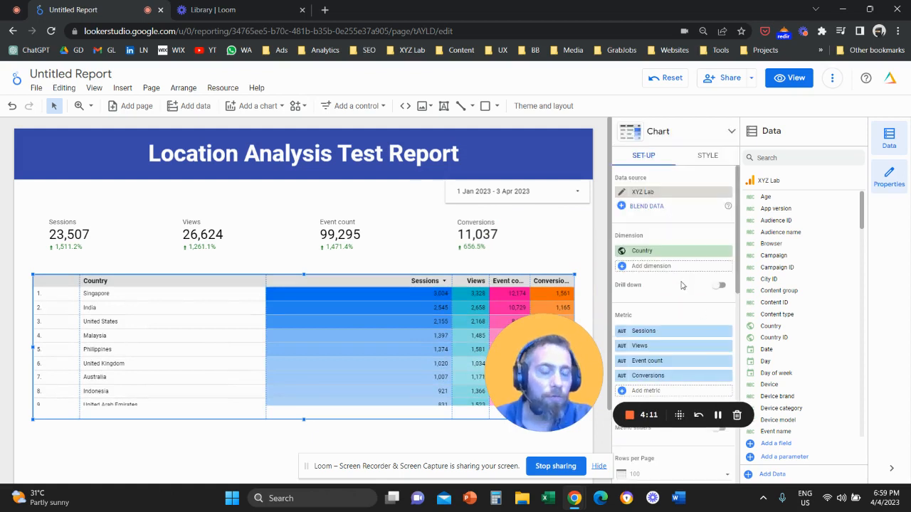
# Step: Enable the table's summary row and set the comparison date range to Previous period
pyautogui.scroll(-3)
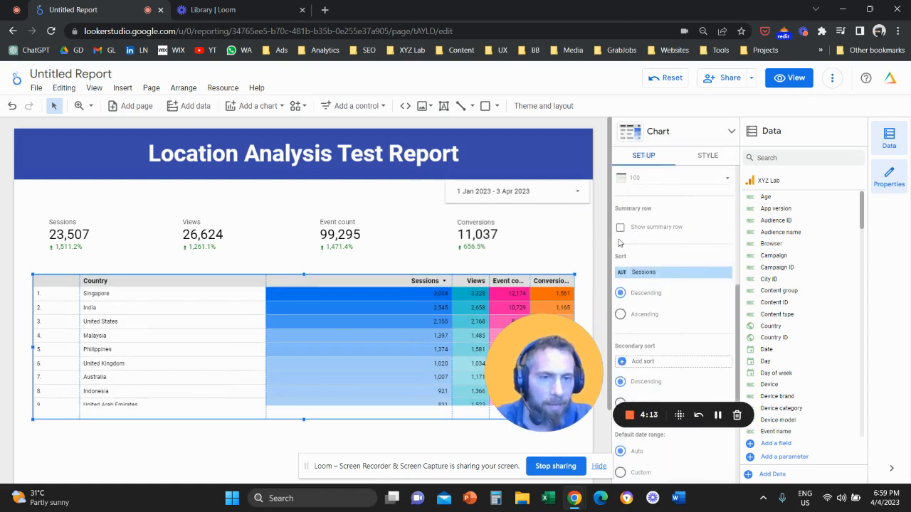
pyautogui.click(620, 227)
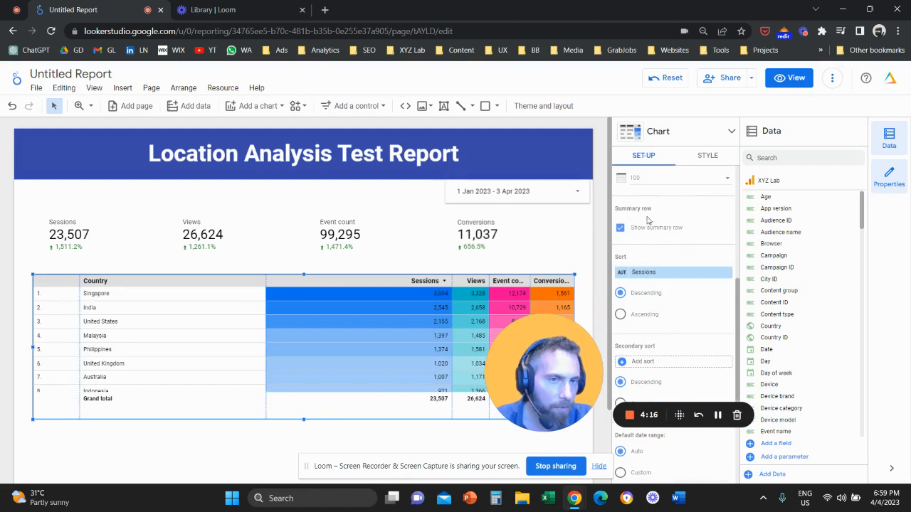
pyautogui.scroll(-3)
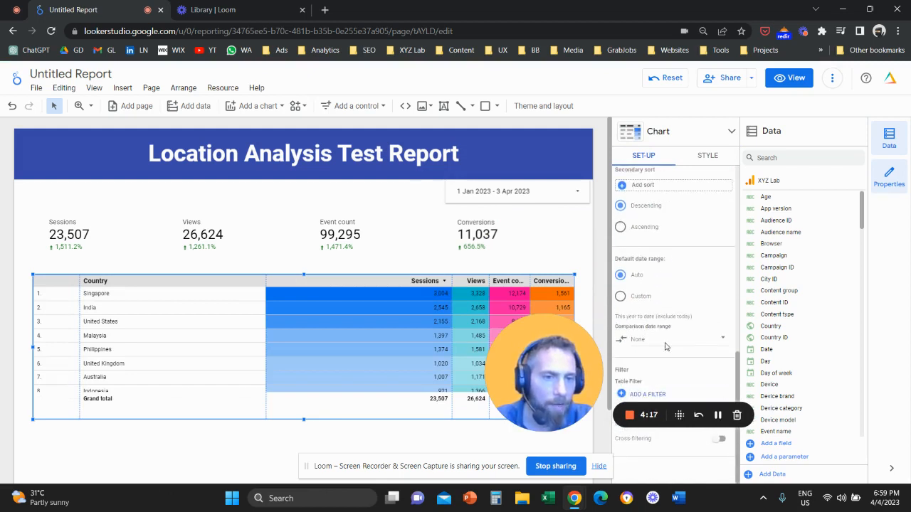
pyautogui.click(637, 339)
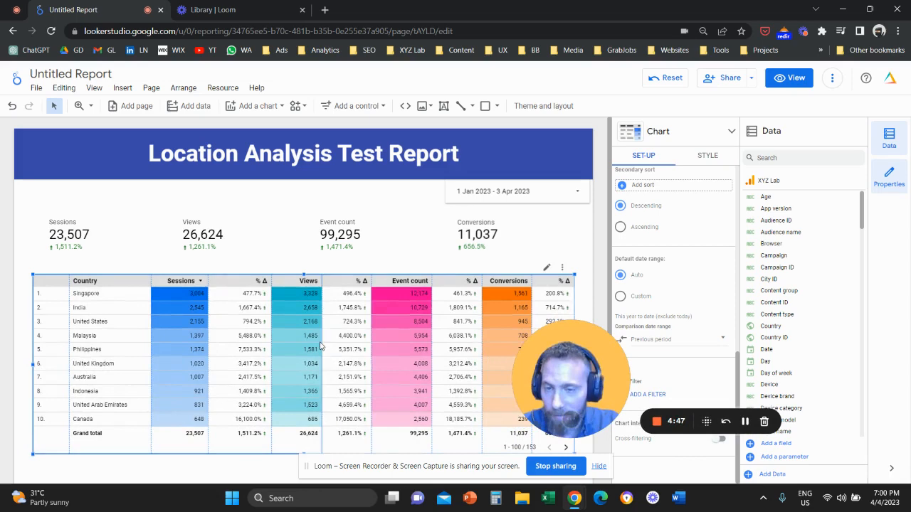
pyautogui.scroll(-3)
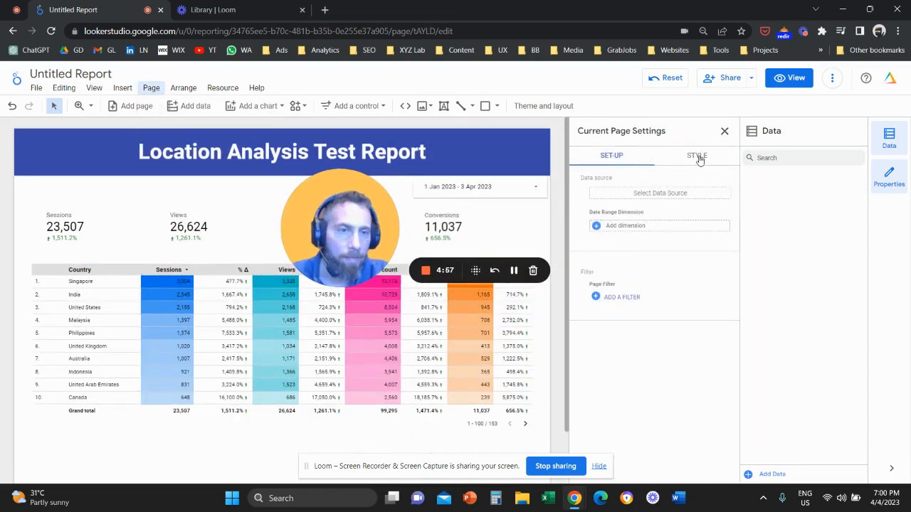
# Step: Adjust the canvas height in page style, then insert pie charts converted to donuts
pyautogui.click(696, 155)
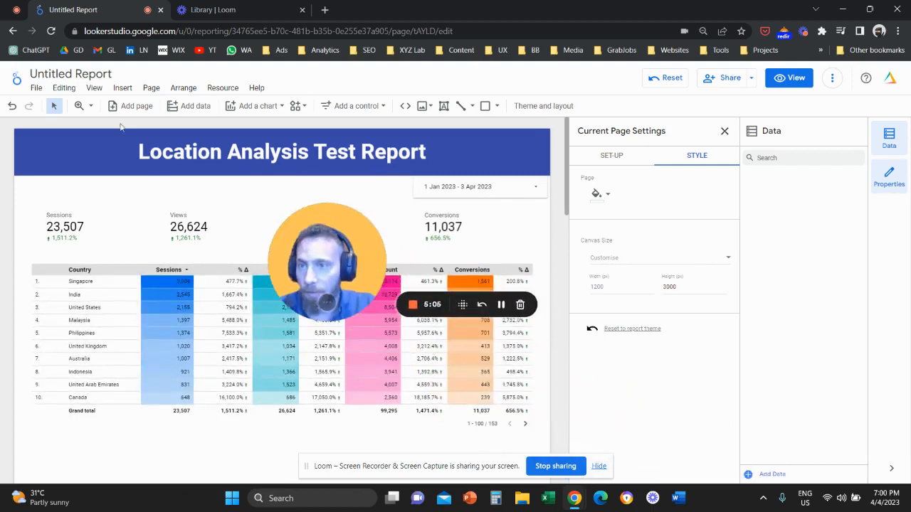
pyautogui.click(122, 87)
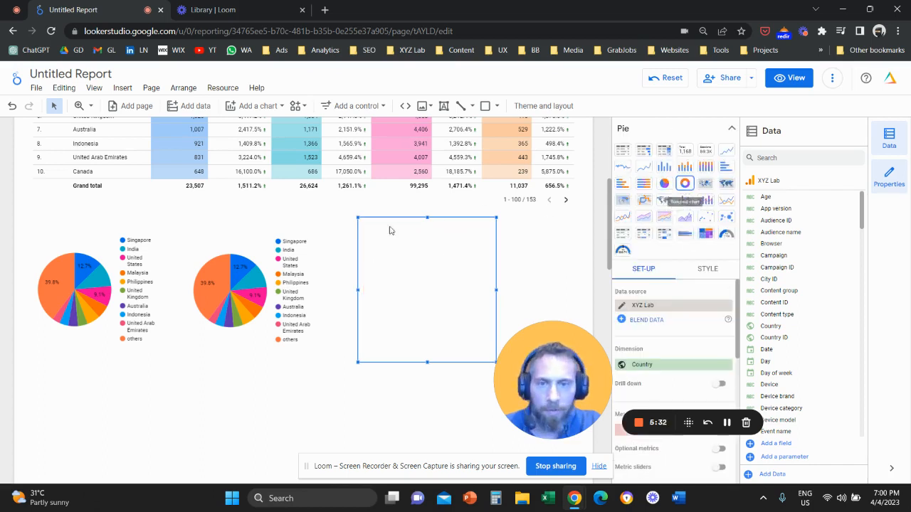
pyautogui.click(685, 183)
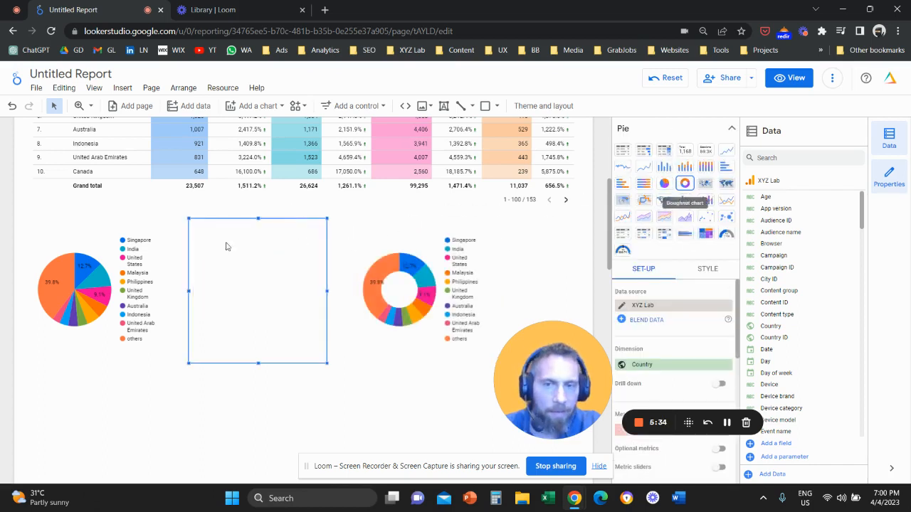
pyautogui.click(684, 183)
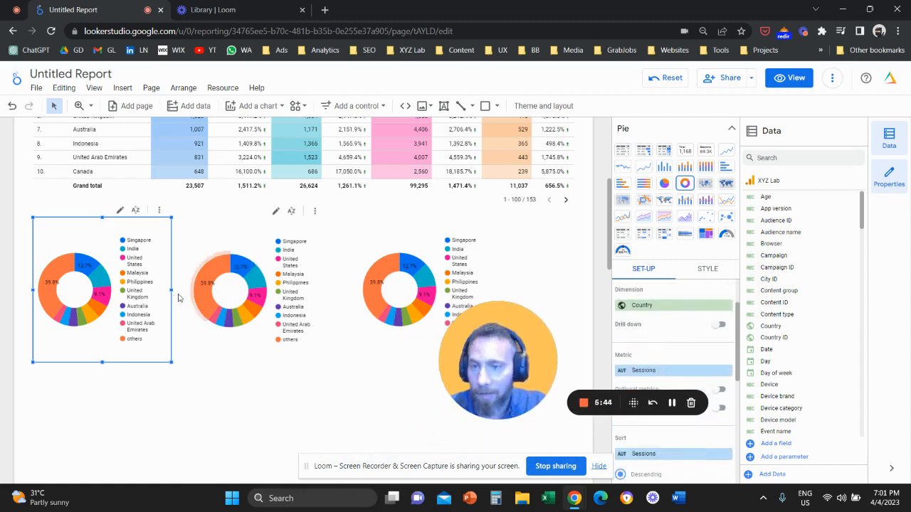
# Step: Change the middle donut chart's metric to an event metric found by searching 'event'
pyautogui.click(228, 292)
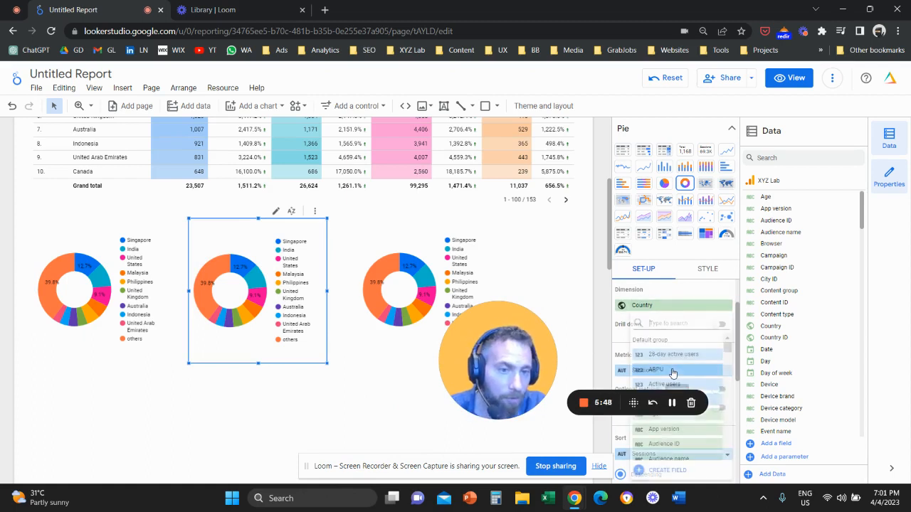
pyautogui.write('event')
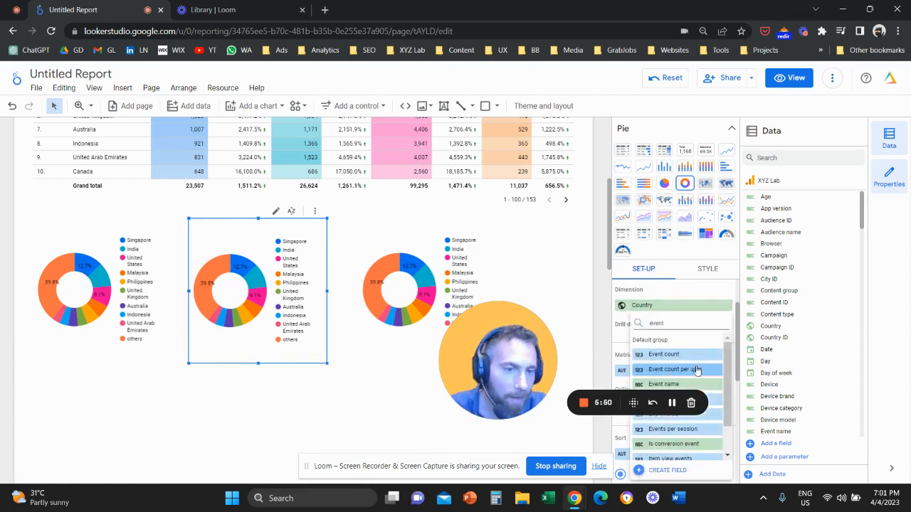
pyautogui.click(664, 354)
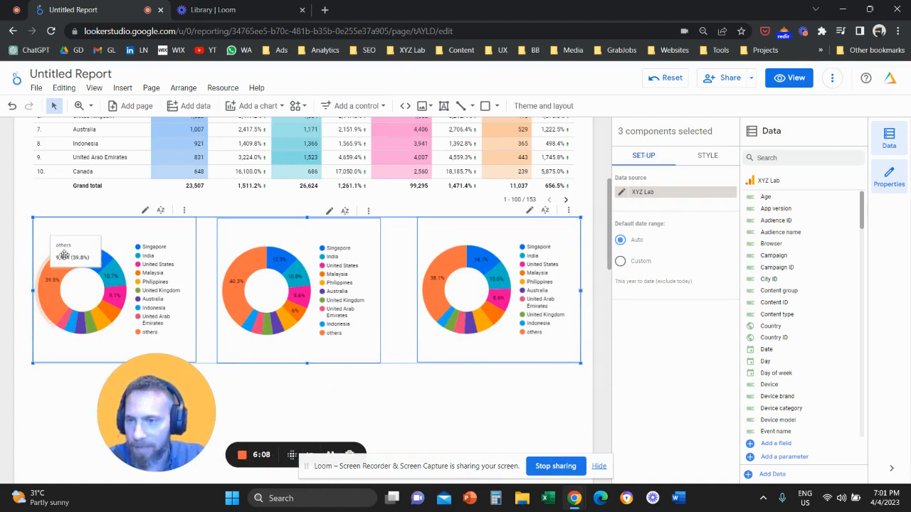
pyautogui.moveTo(130, 278)
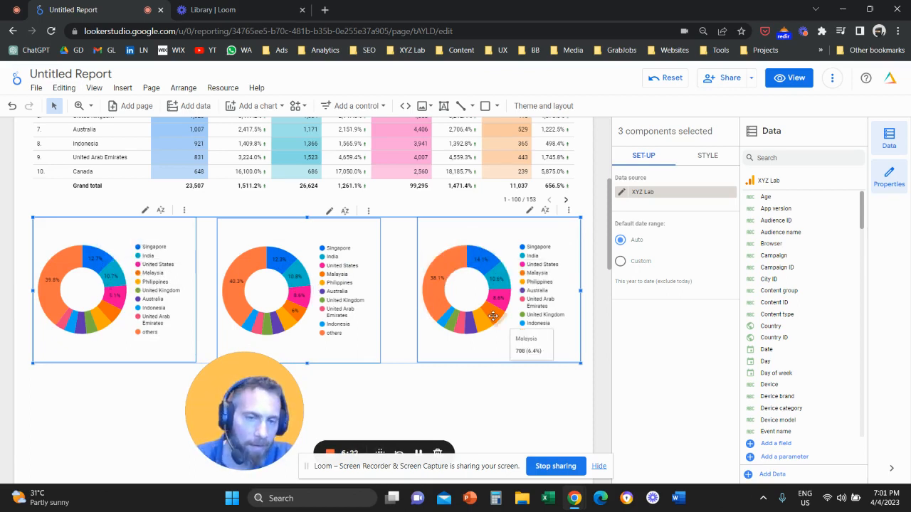
pyautogui.moveTo(500, 298)
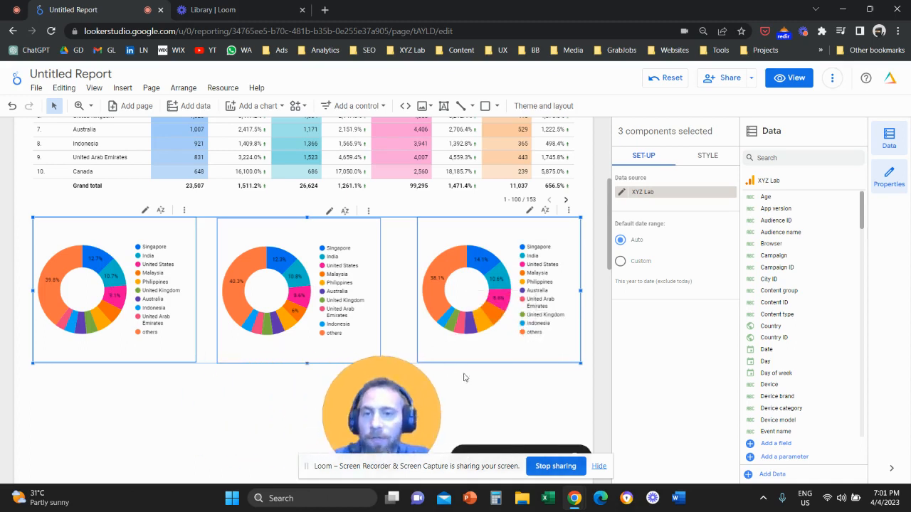
# Step: Copy the country table, break the copy down by Town/City, and begin inserting a control
pyautogui.click(491, 390)
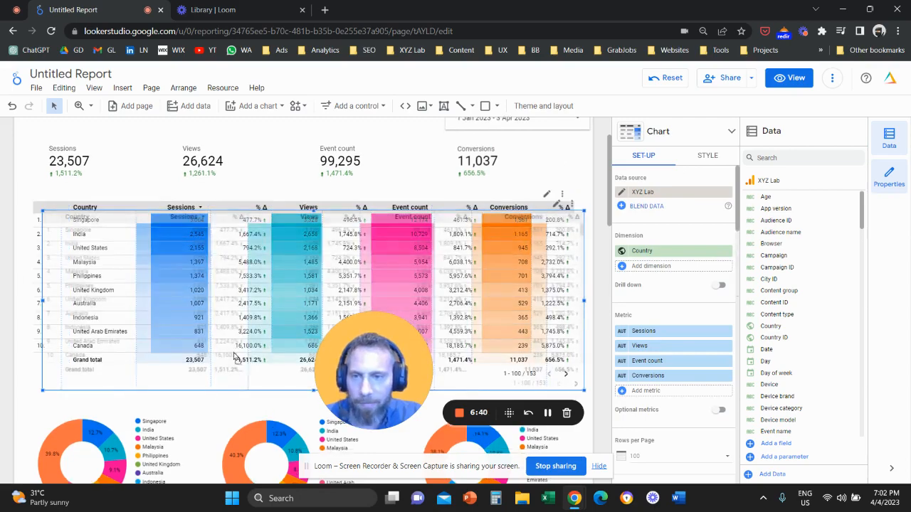
pyautogui.scroll(-3)
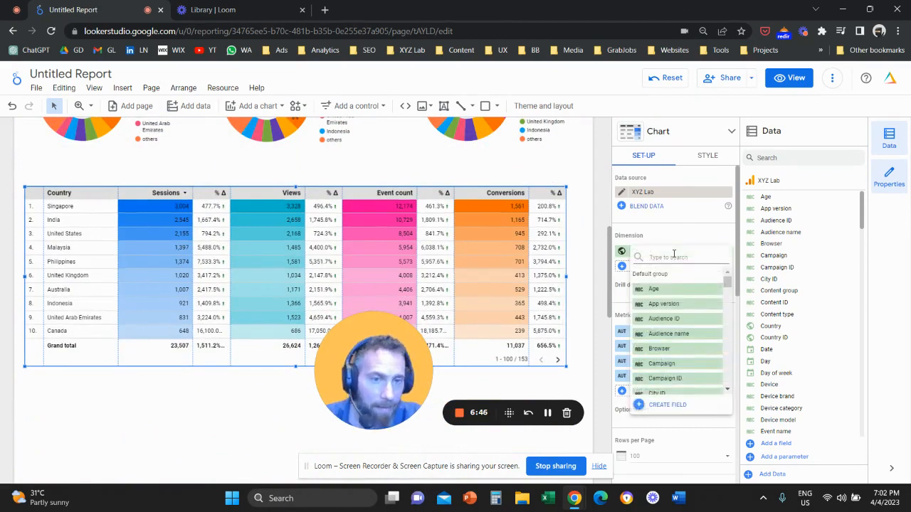
pyautogui.write('city')
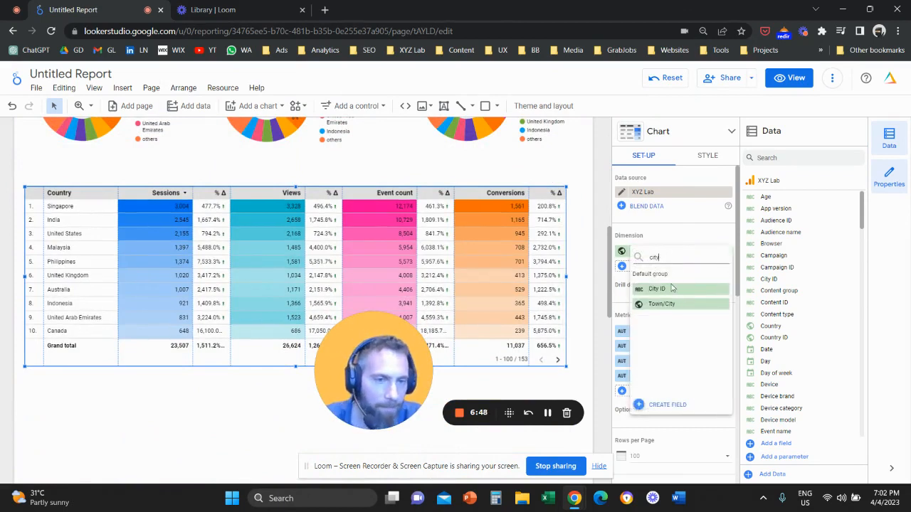
pyautogui.click(660, 303)
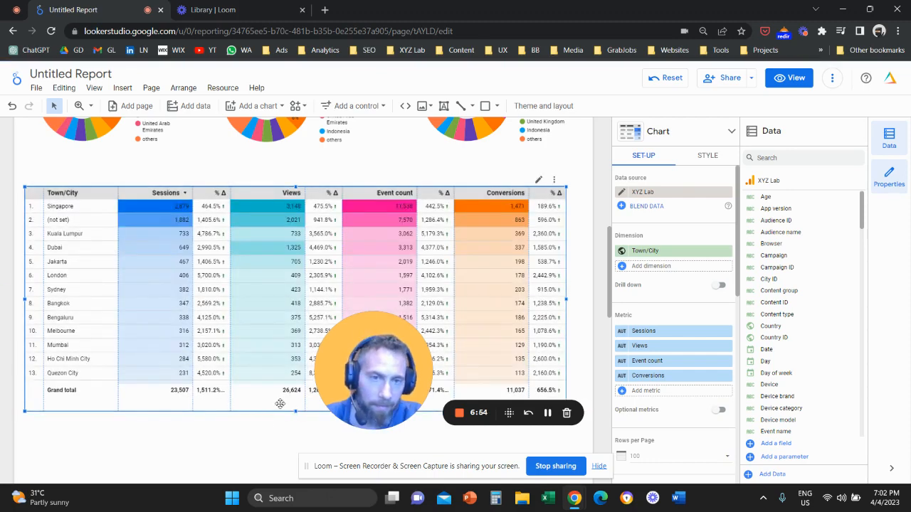
pyautogui.scroll(-3)
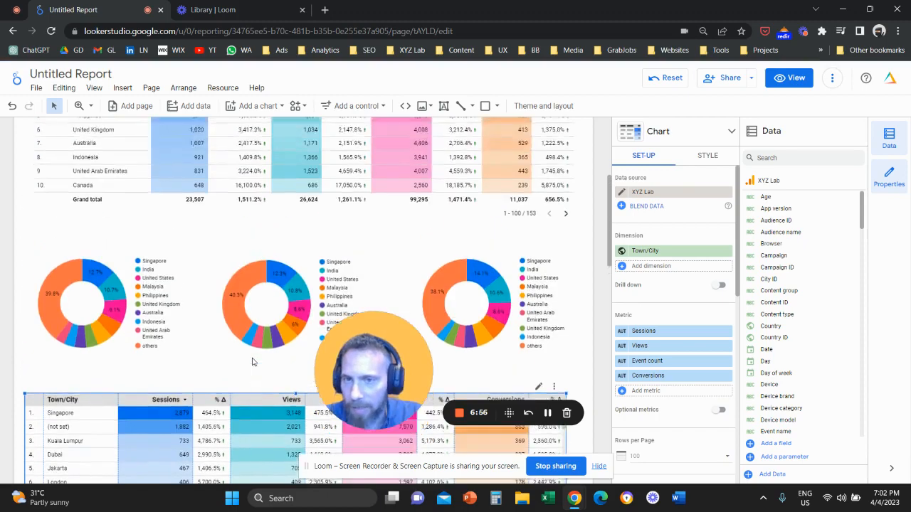
pyautogui.click(123, 88)
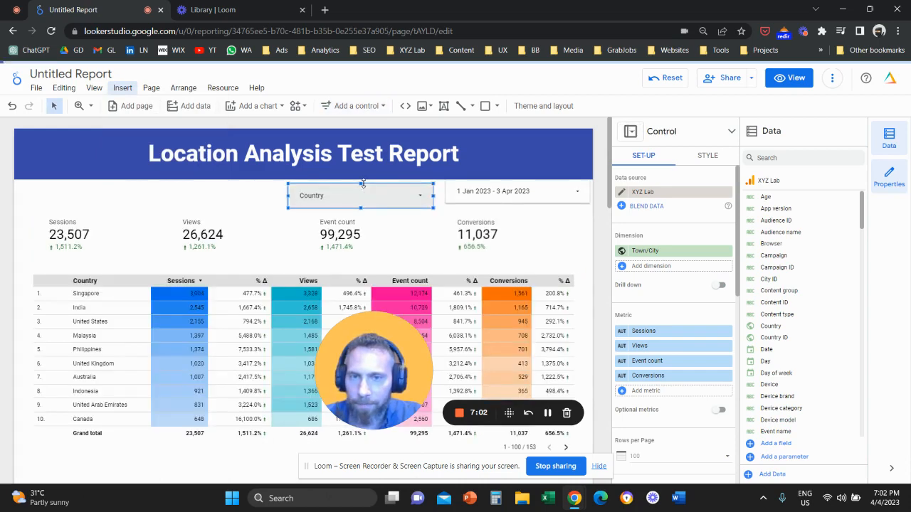
# Step: Choose Sessions from the Country drop-down control's metric list
pyautogui.click(360, 195)
pyautogui.write('sess')
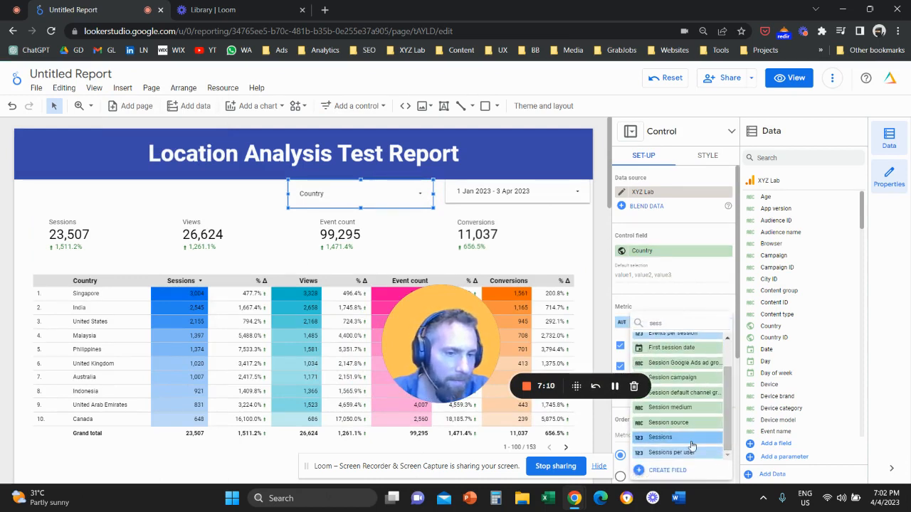
pyautogui.click(659, 436)
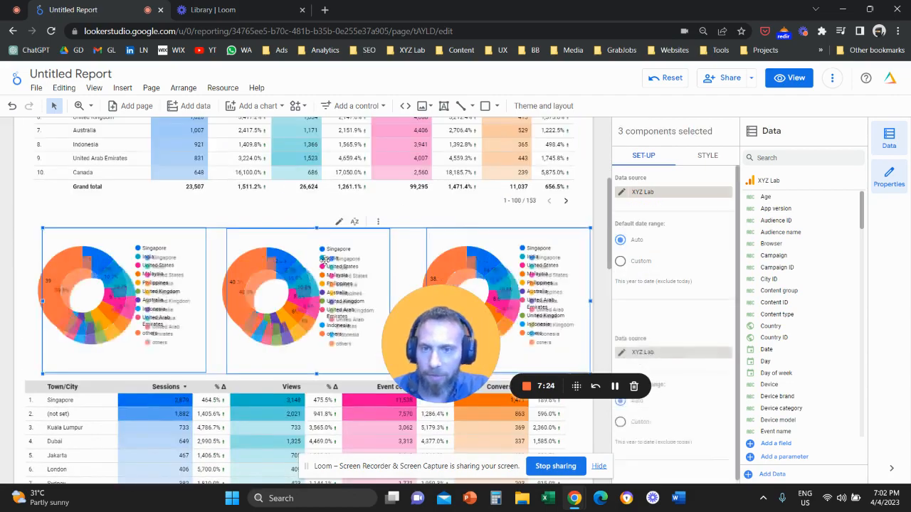
# Step: Change all three copied donut charts' dimension from country to Town/City
pyautogui.scroll(-3)
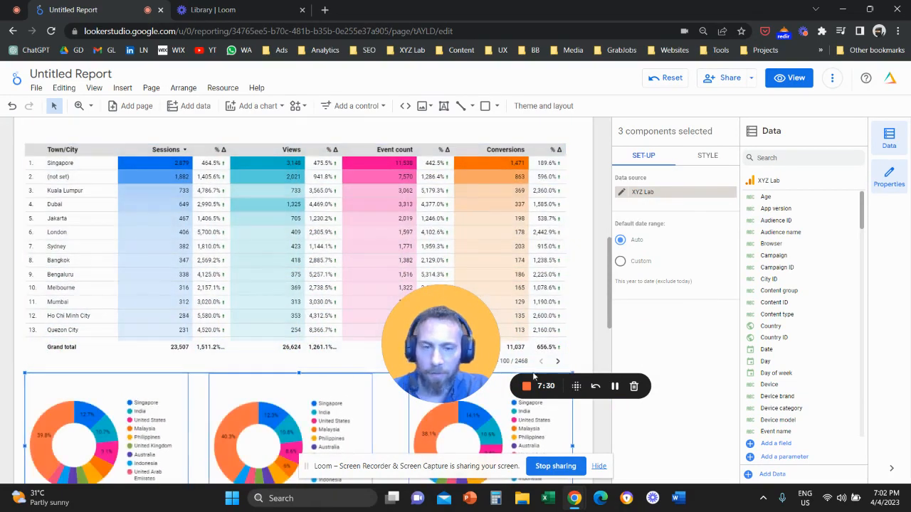
pyautogui.scroll(-3)
pyautogui.write('city')
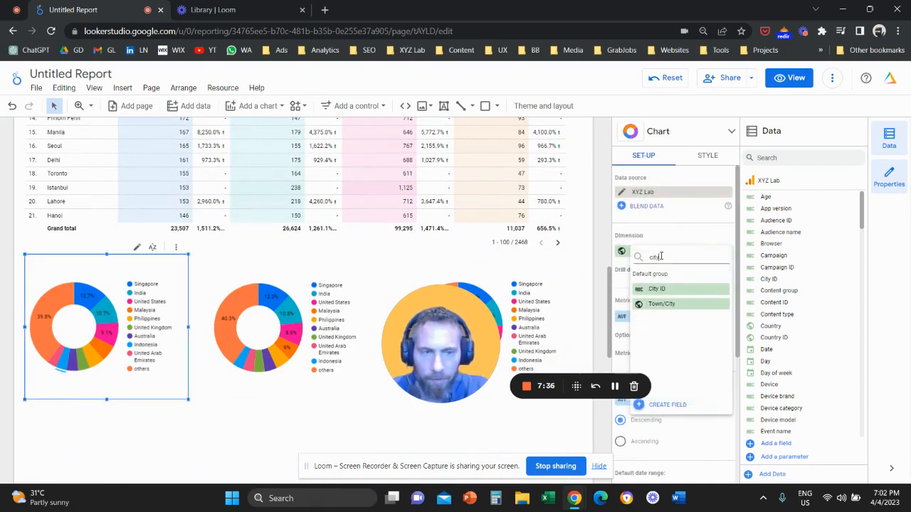
pyautogui.click(661, 304)
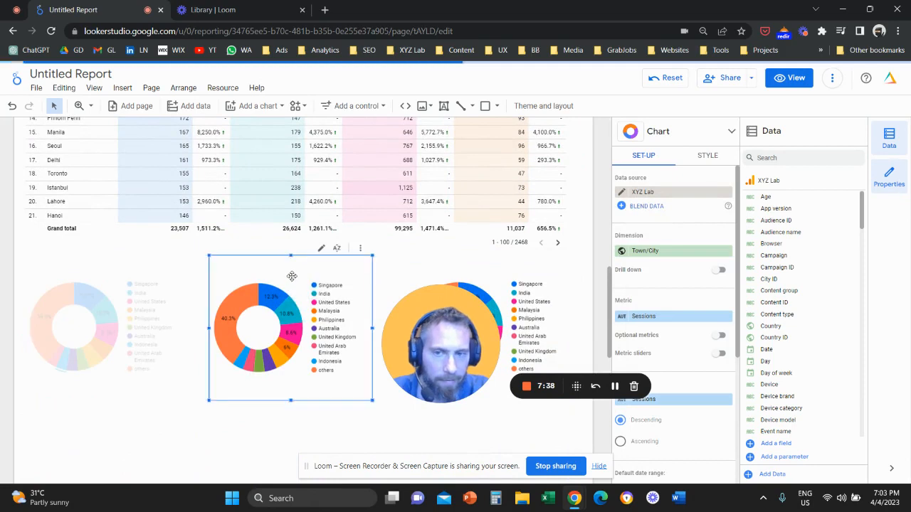
pyautogui.click(672, 251)
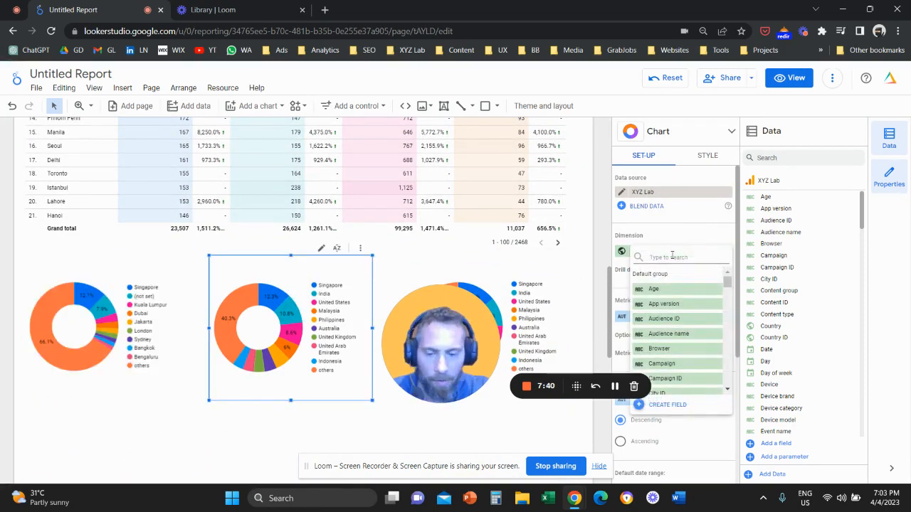
pyautogui.write('city')
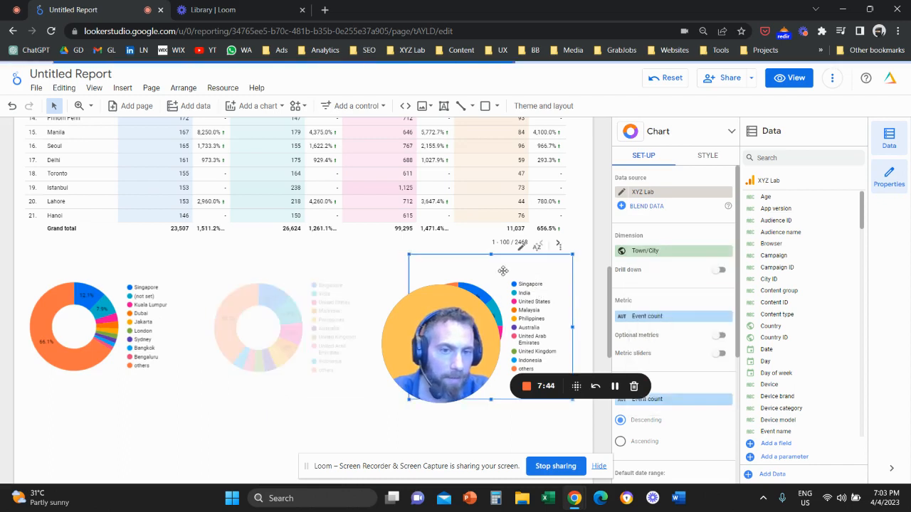
pyautogui.click(672, 251)
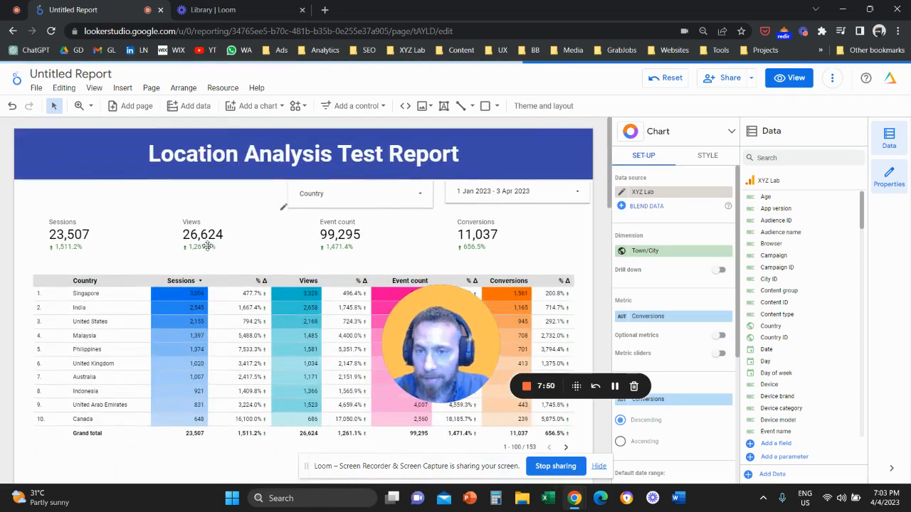
# Step: Select India in the Country filter and scroll through the filtered tables and city donuts
pyautogui.click(360, 192)
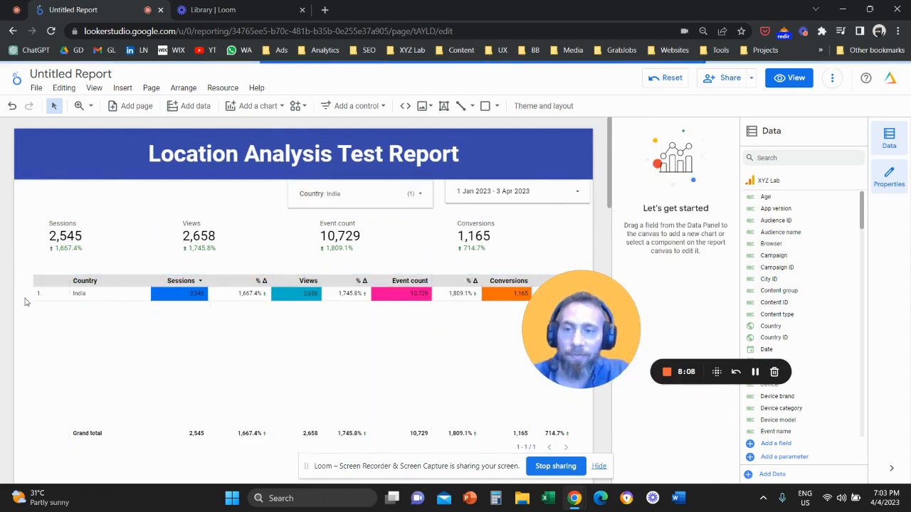
pyautogui.scroll(-3)
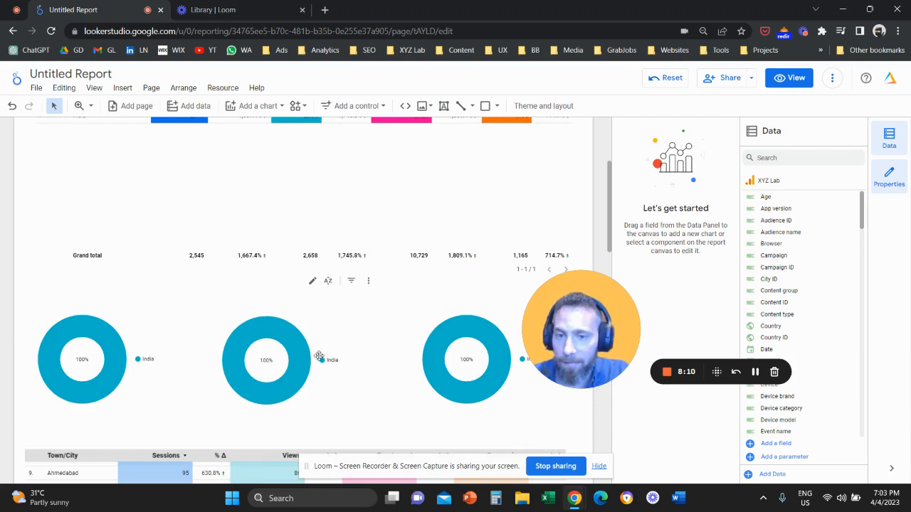
pyautogui.scroll(-3)
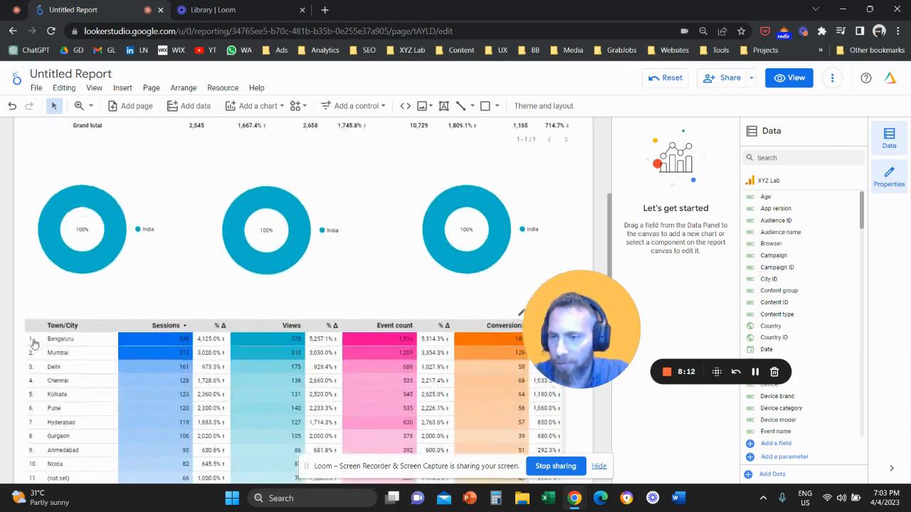
pyautogui.scroll(-3)
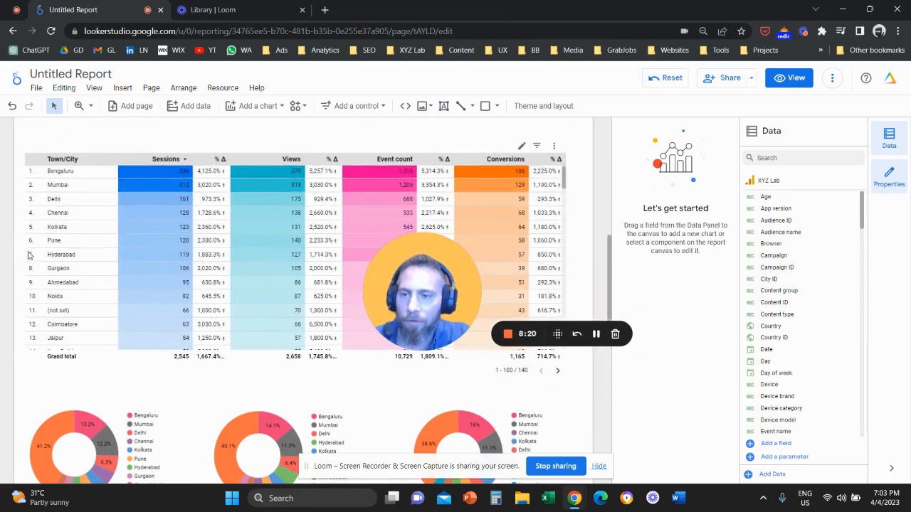
pyautogui.scroll(-3)
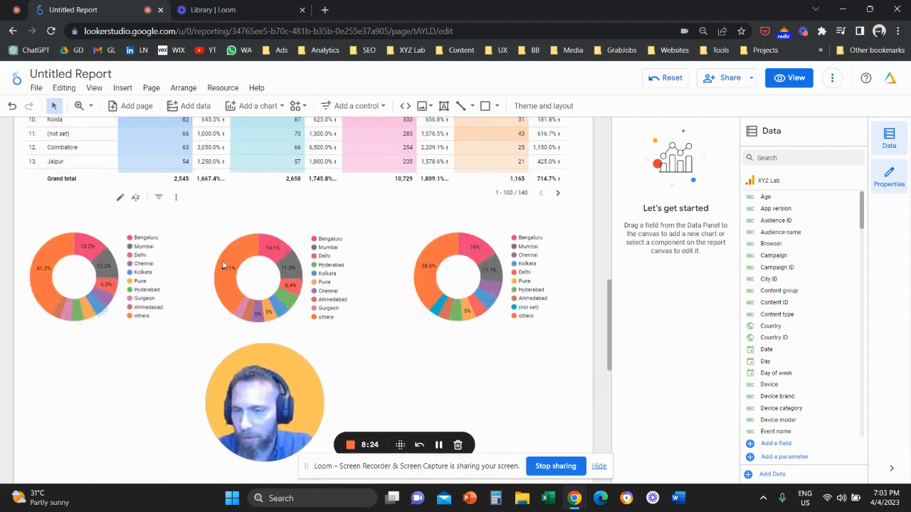
pyautogui.click(256, 277)
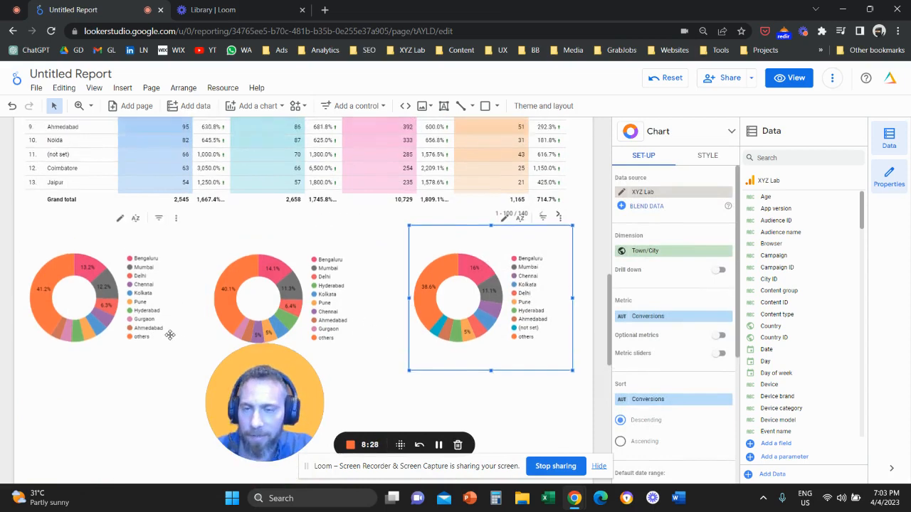
pyautogui.scroll(-3)
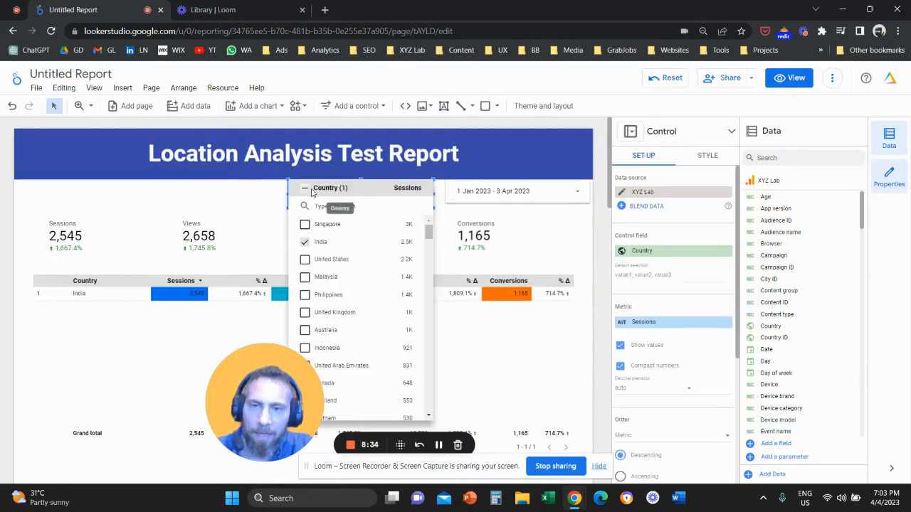
# Step: Clear India and add a Session default channel grouping drop-down filter
pyautogui.click(305, 187)
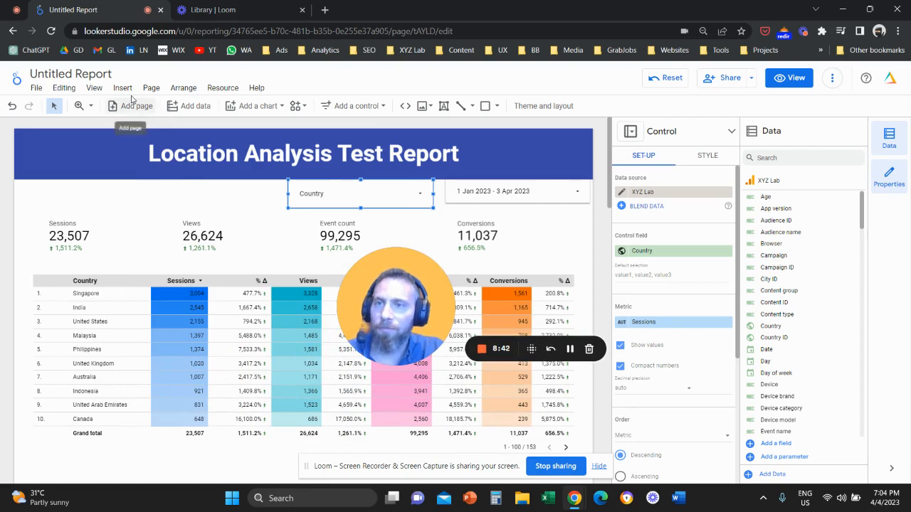
pyautogui.click(122, 88)
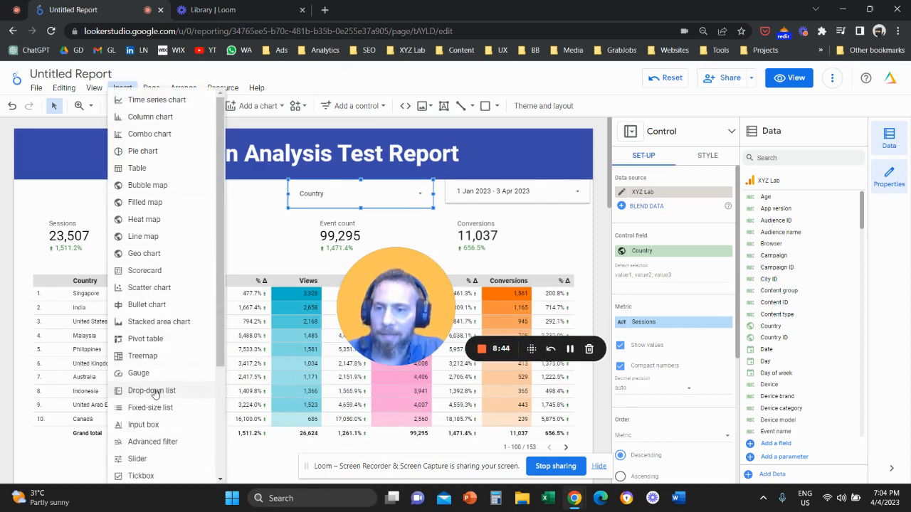
pyautogui.click(151, 390)
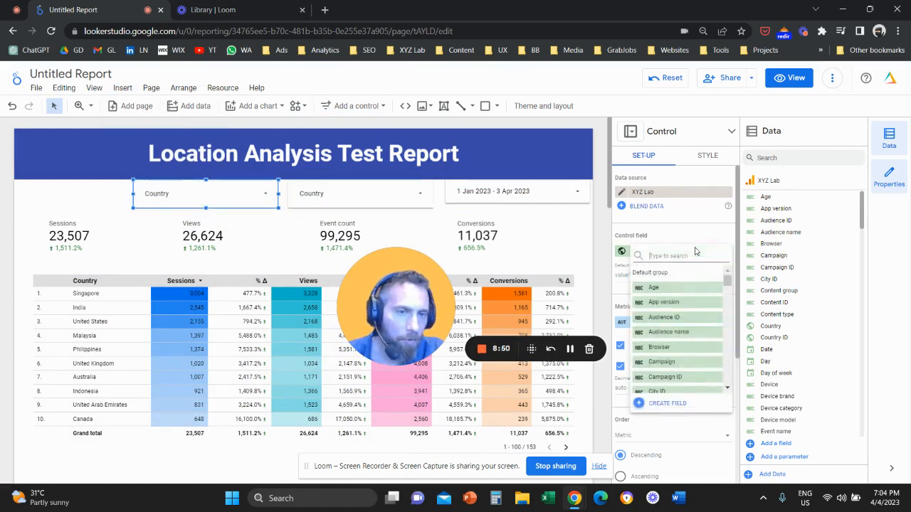
pyautogui.write('channe')
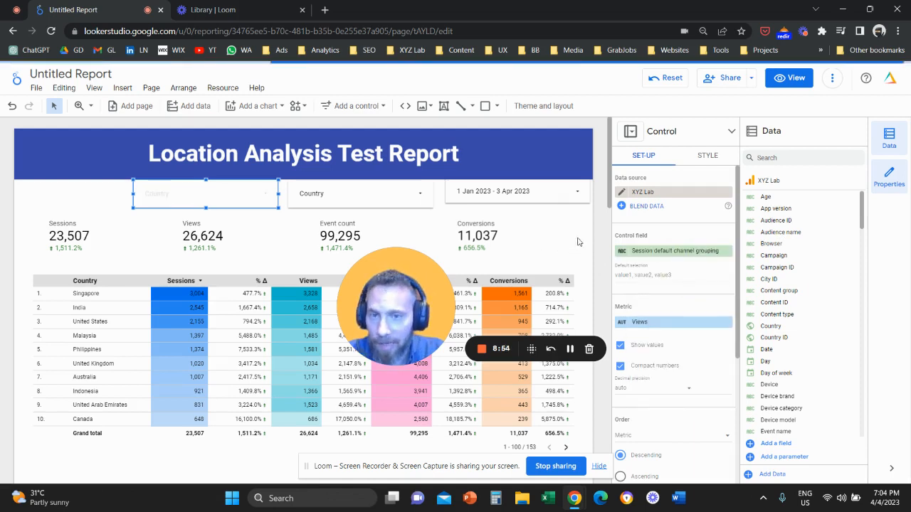
pyautogui.click(205, 193)
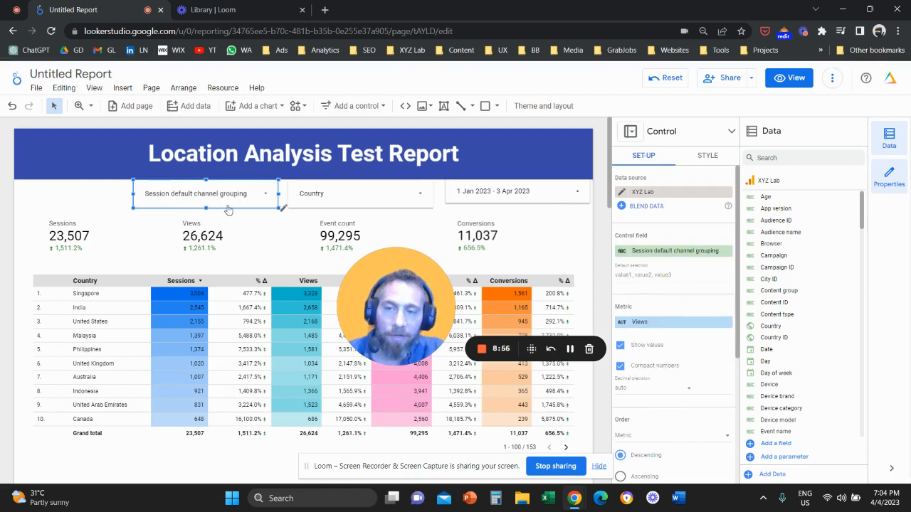
pyautogui.click(205, 193)
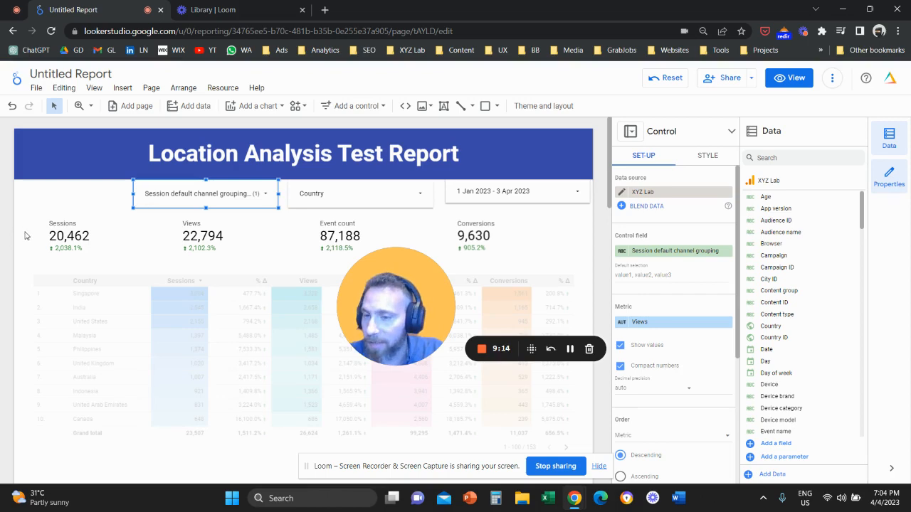
# Step: Pick only Referral in the channel grouping filter, then reopen it to confirm
pyautogui.scroll(-3)
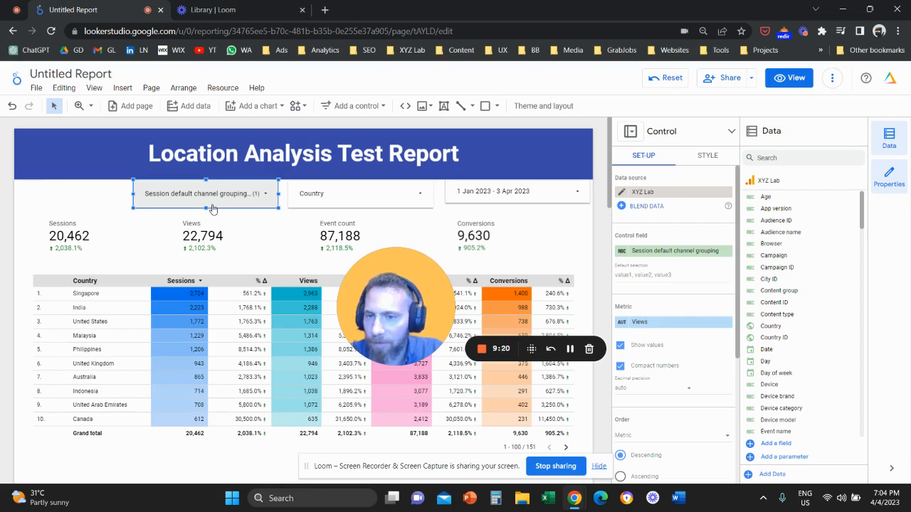
pyautogui.click(206, 193)
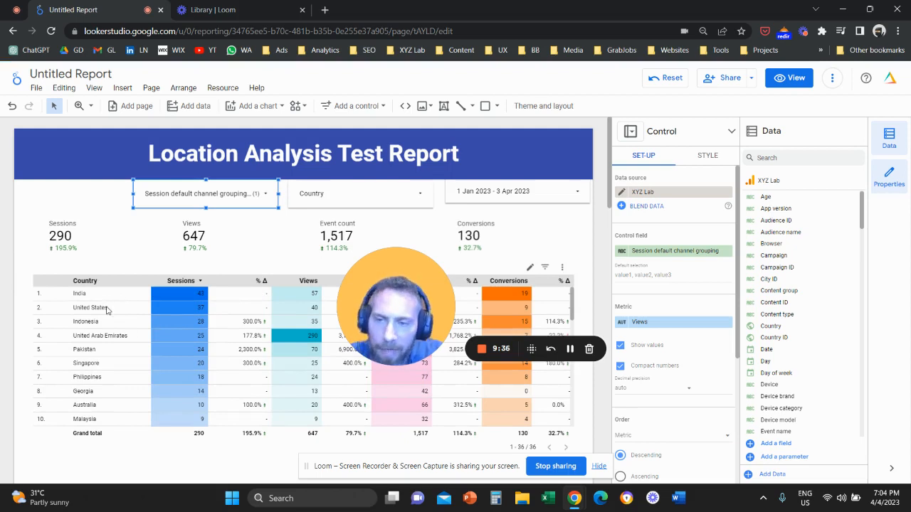
pyautogui.moveTo(131, 331)
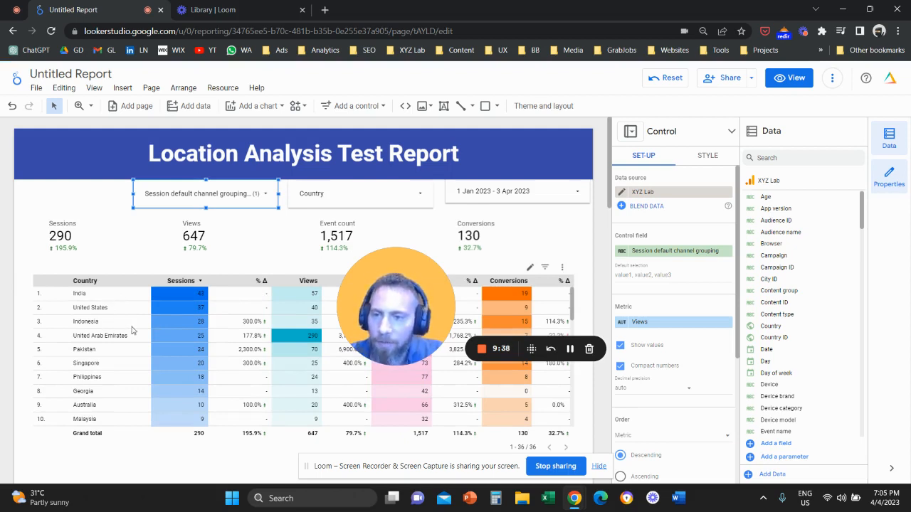
pyautogui.click(205, 193)
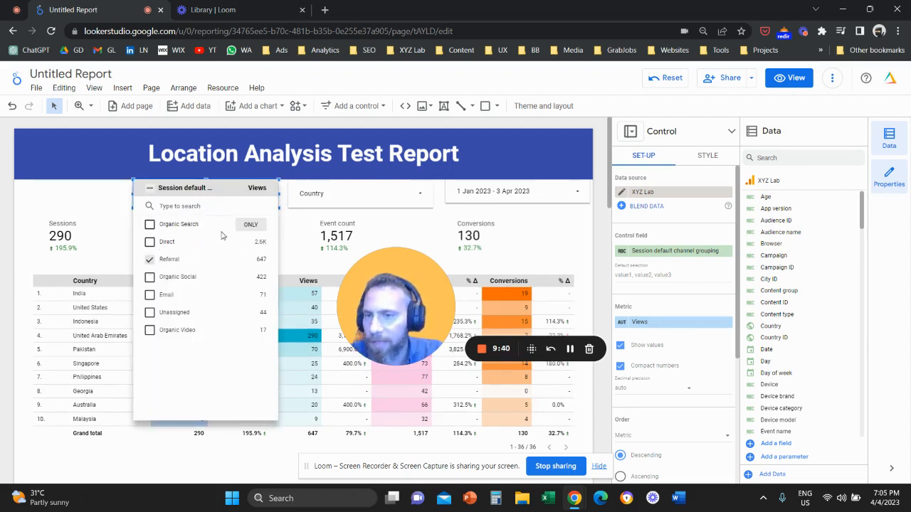